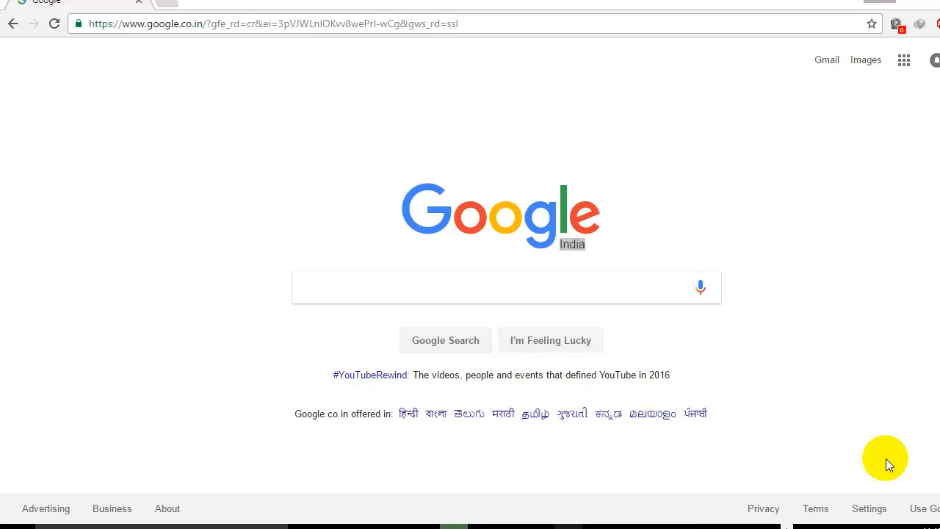
pyautogui.moveTo(551, 304)
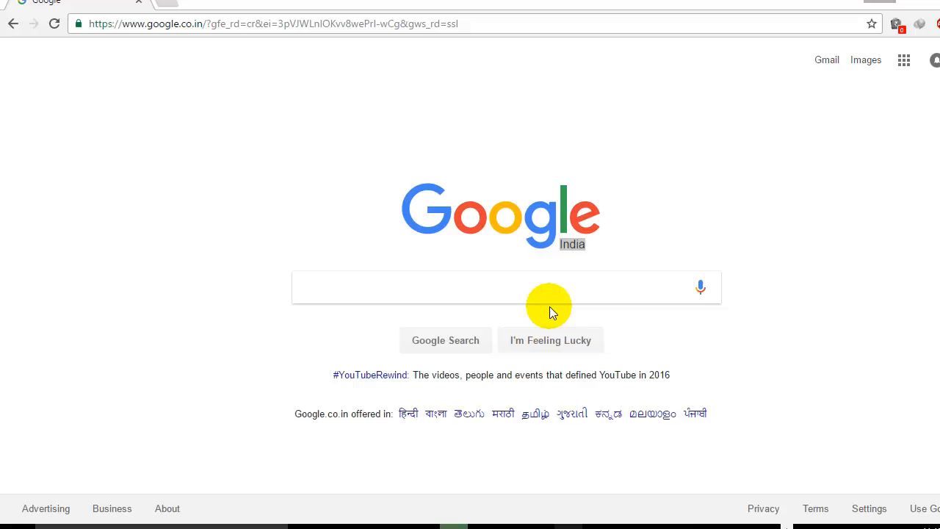
# Search Google for 'edit plus download'
pyautogui.write('edit plus download')
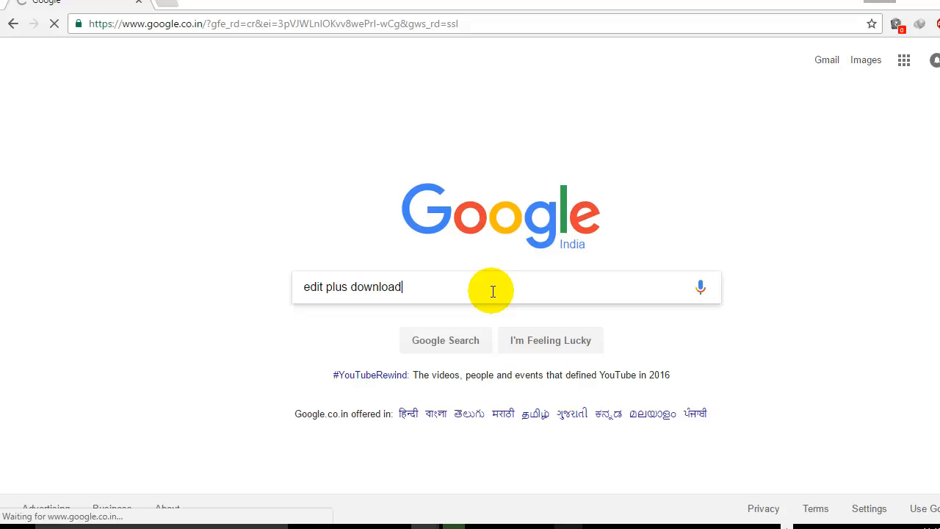
pyautogui.press('enter')
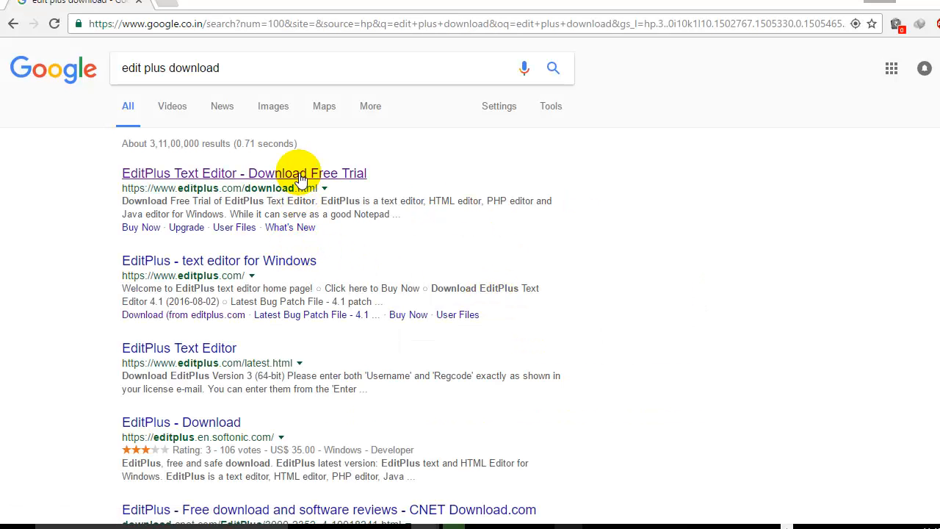
# Open the 'EditPlus Text Editor - Download Free Trial' result at editplus.com/download.html
pyautogui.click(244, 173)
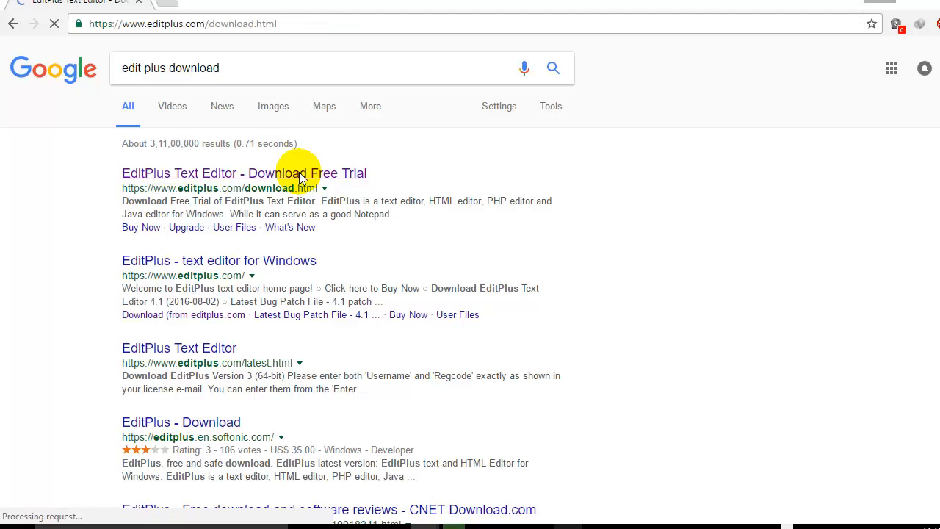
pyautogui.click(243, 174)
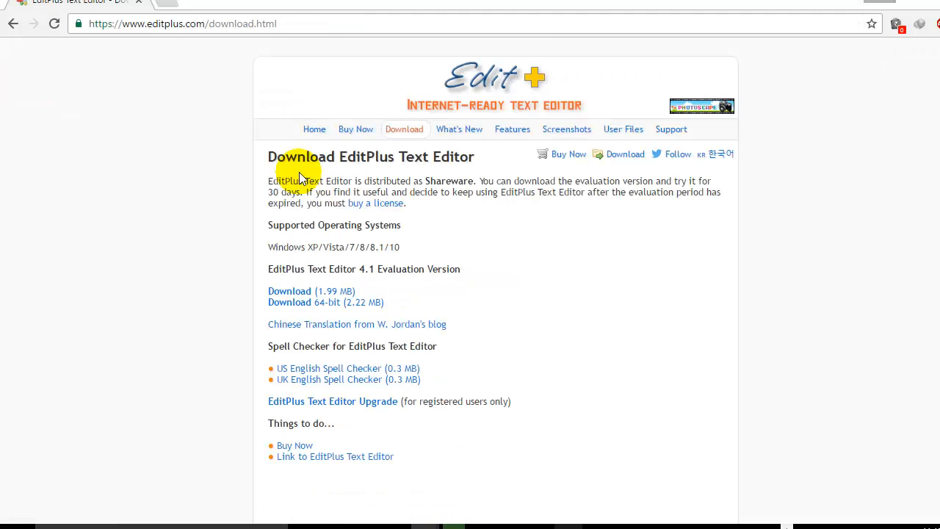
pyautogui.moveTo(290, 291)
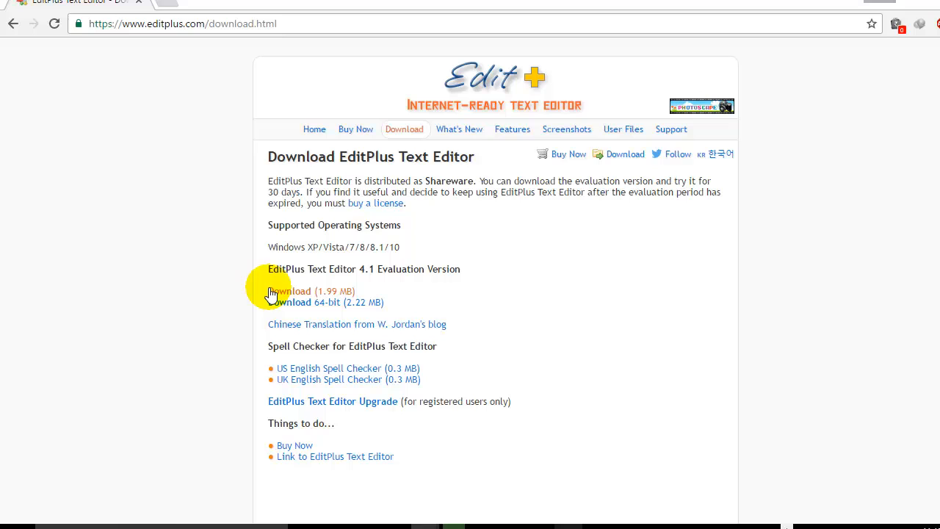
pyautogui.moveTo(343, 295)
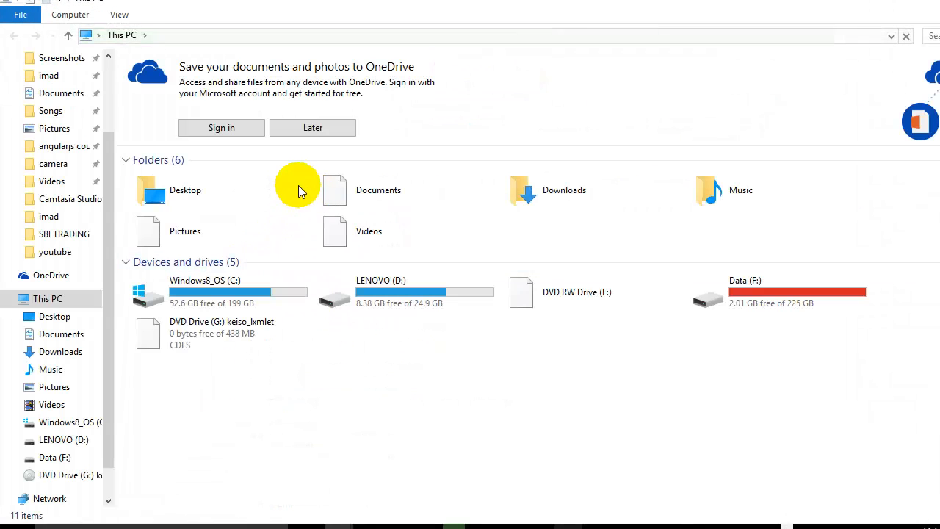
pyautogui.moveTo(165, 59)
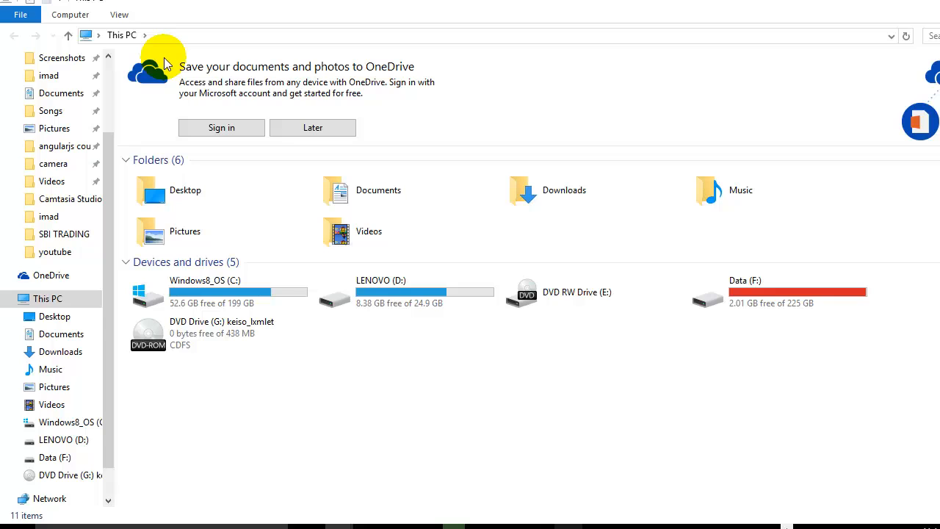
pyautogui.moveTo(119, 14)
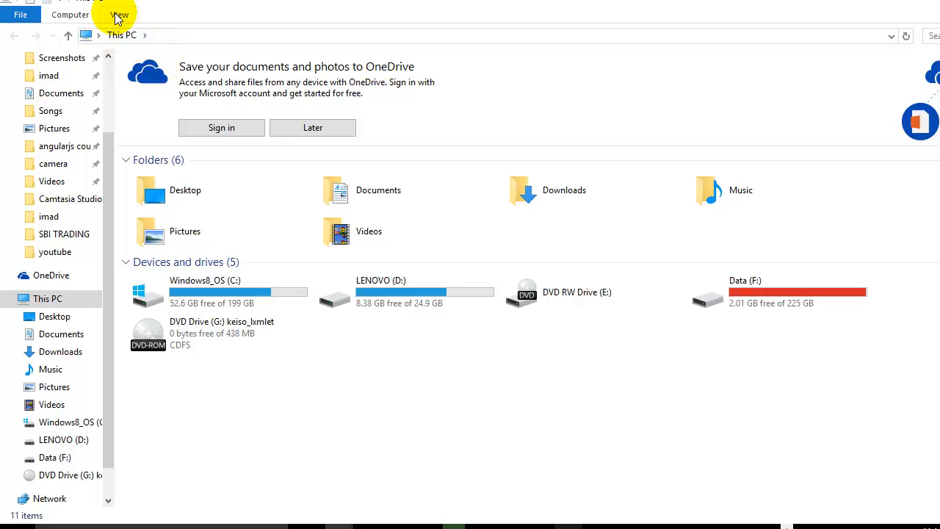
# Show the Properties of This PC from an empty area of the window
pyautogui.click(119, 15)
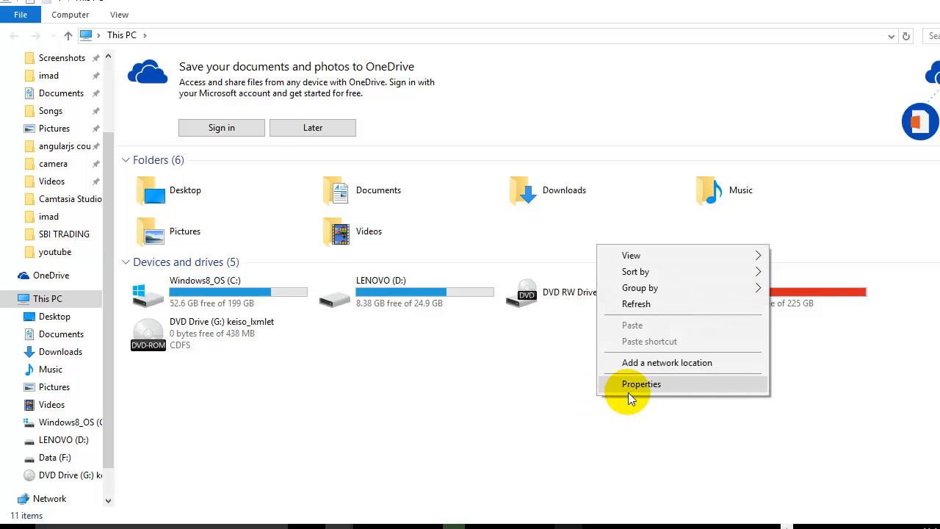
pyautogui.click(624, 387)
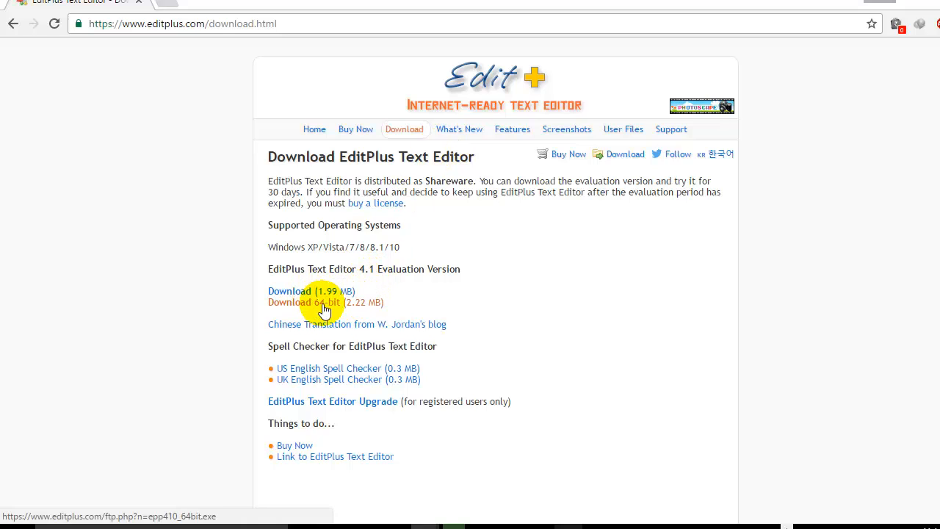
# Request the 'Download 64-bit (2.22 MB)' EditPlus 4.1 installer
pyautogui.click(289, 302)
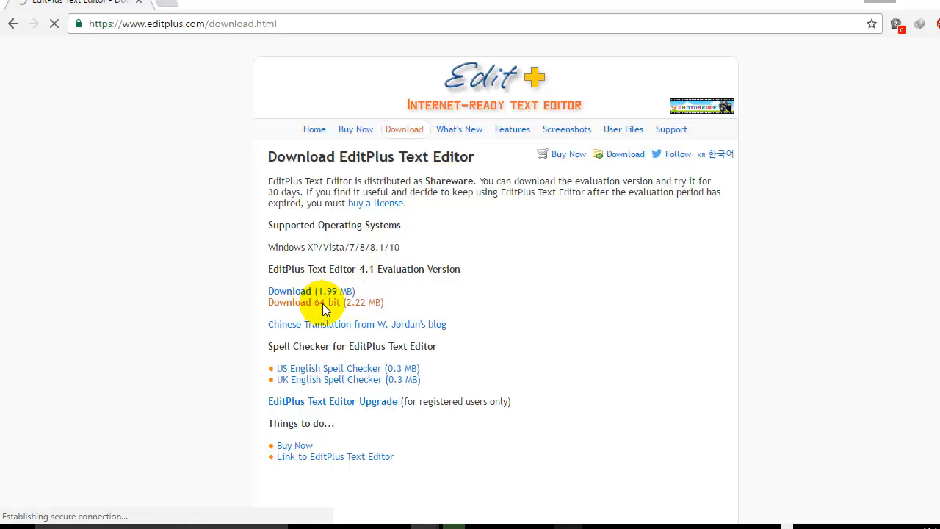
pyautogui.moveTo(324, 302)
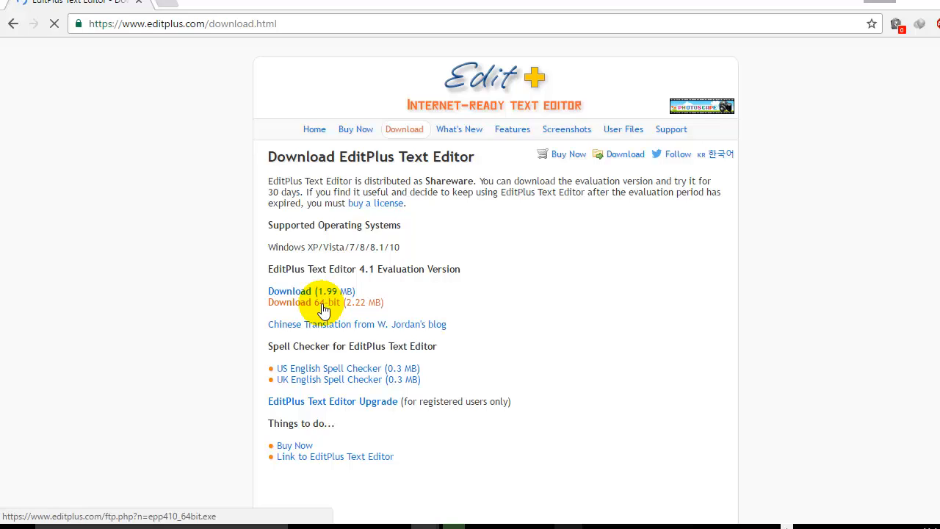
pyautogui.click(302, 303)
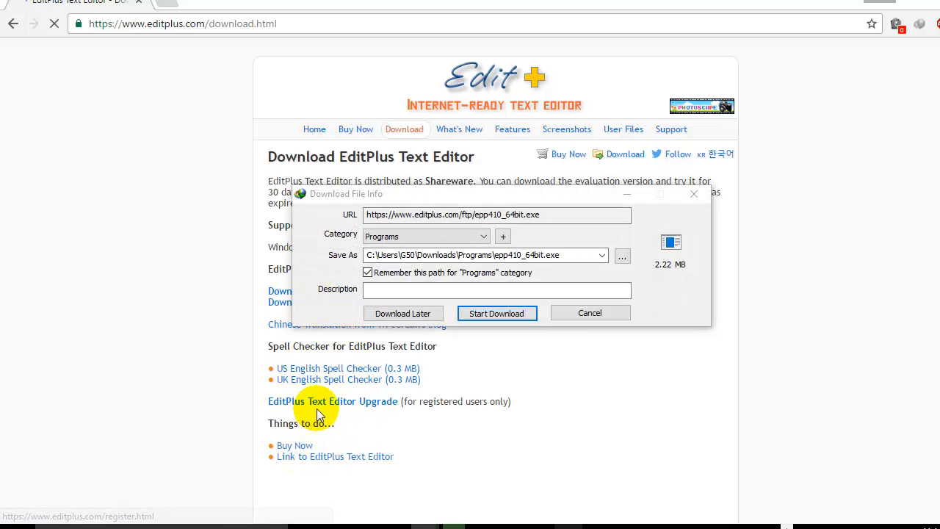
pyautogui.moveTo(414, 400)
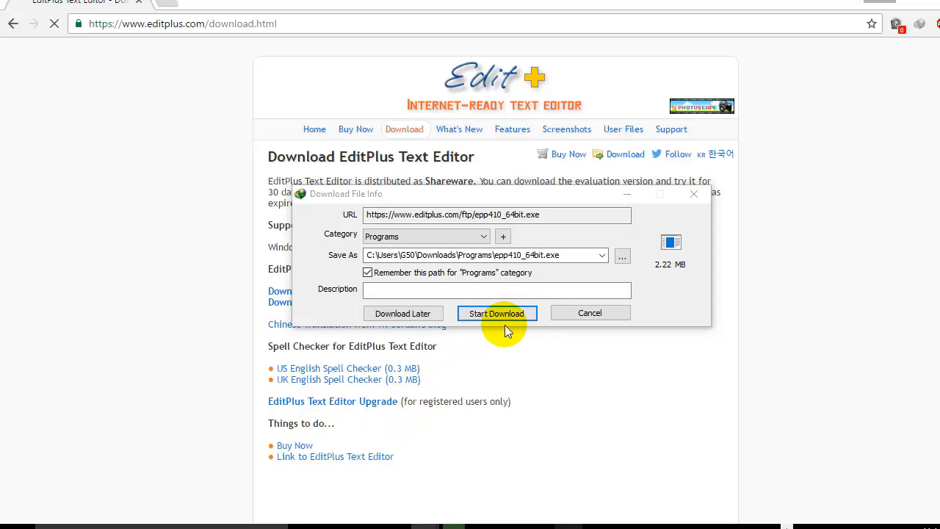
# Download the 2.22 MB installer to 100% and run it from the finished-download dialog
pyautogui.click(496, 313)
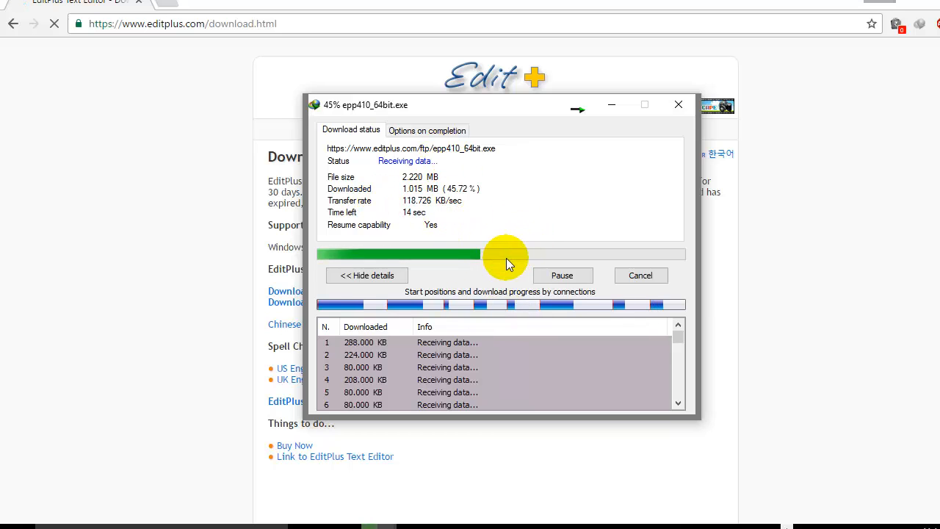
pyautogui.moveTo(535, 209)
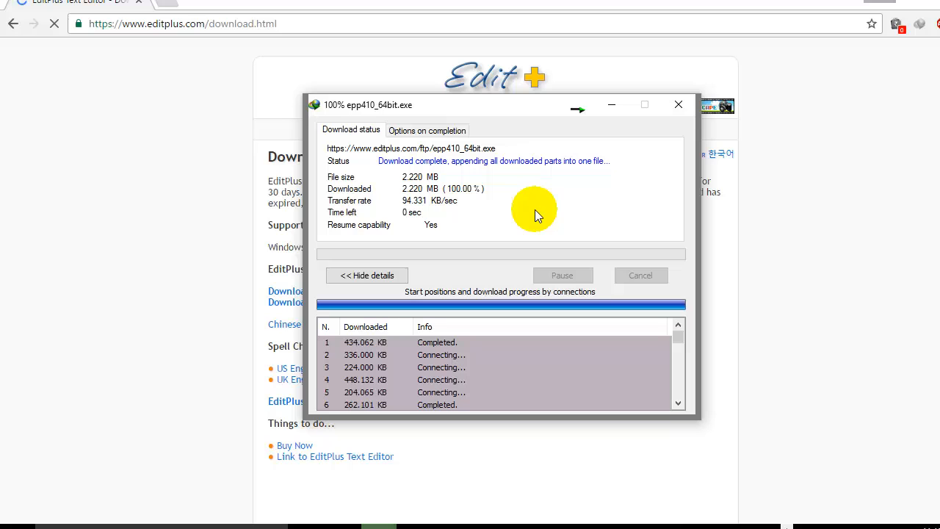
pyautogui.click(679, 104)
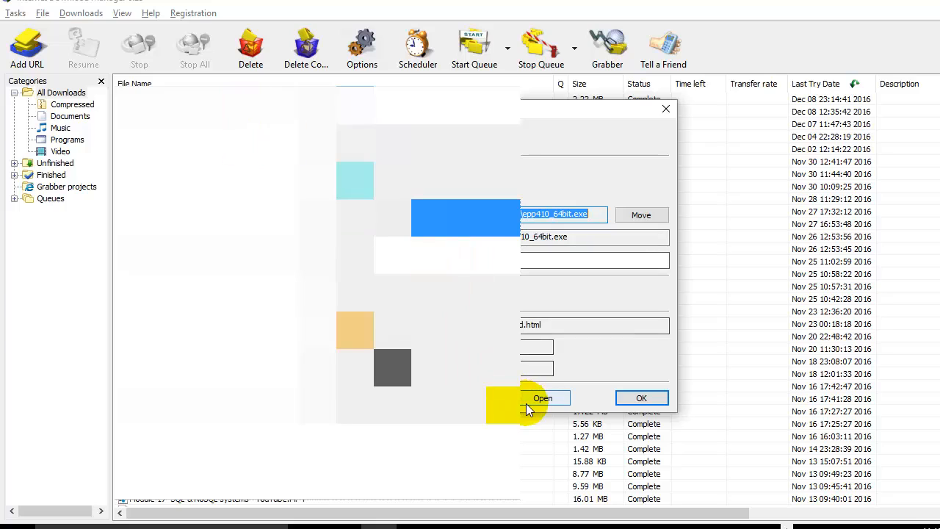
pyautogui.click(544, 398)
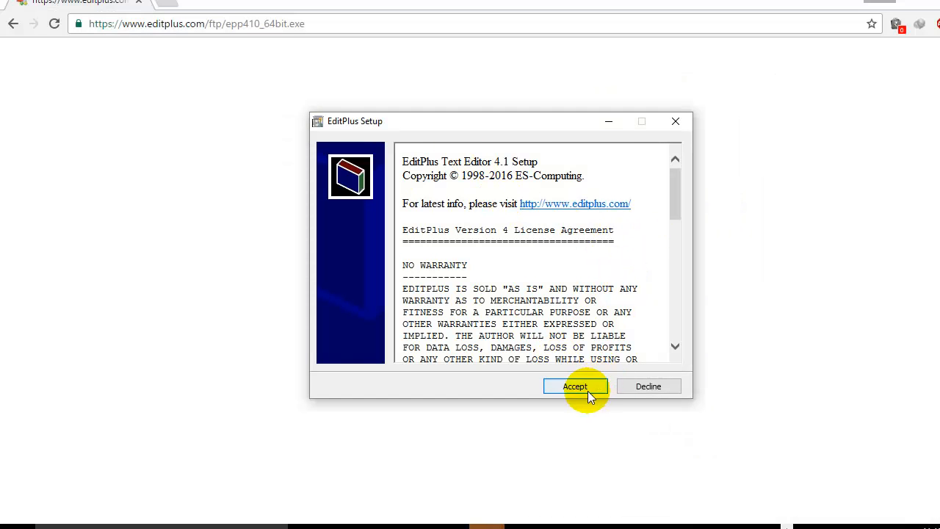
# Accept the licence, skip the desktop shortcut, install to Program Files\EditPlus and dismiss the success message
pyautogui.click(576, 387)
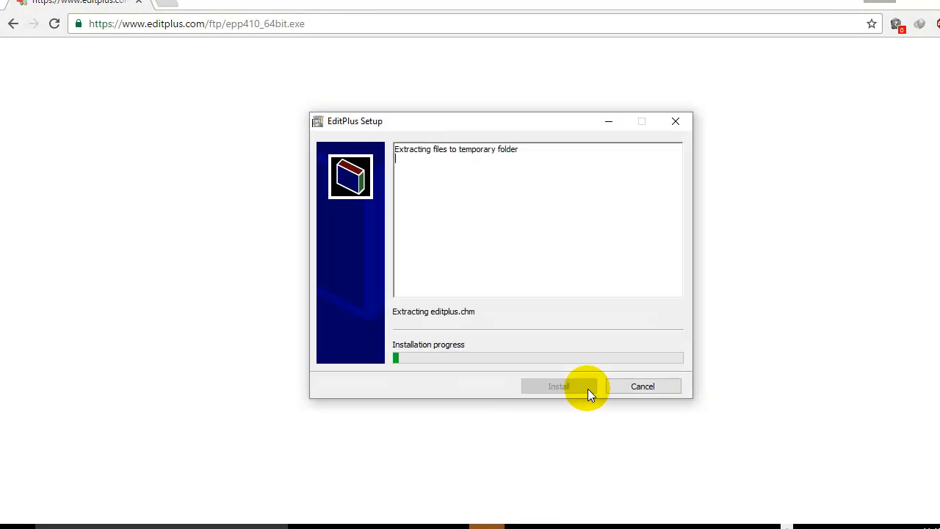
pyautogui.moveTo(602, 379)
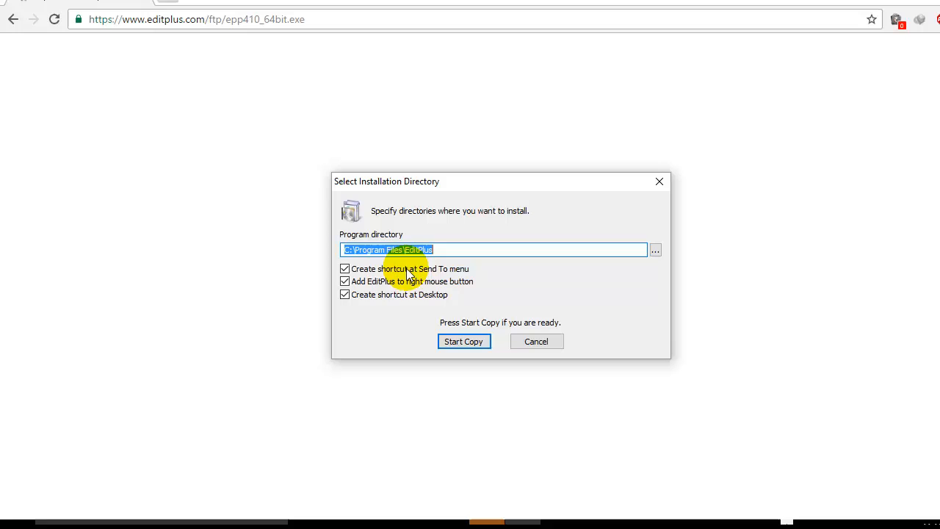
pyautogui.moveTo(591, 279)
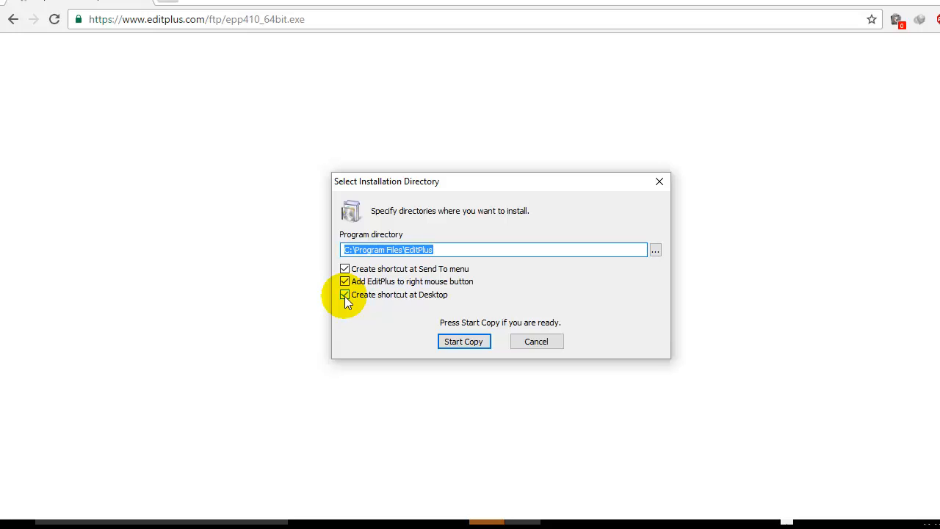
pyautogui.click(343, 294)
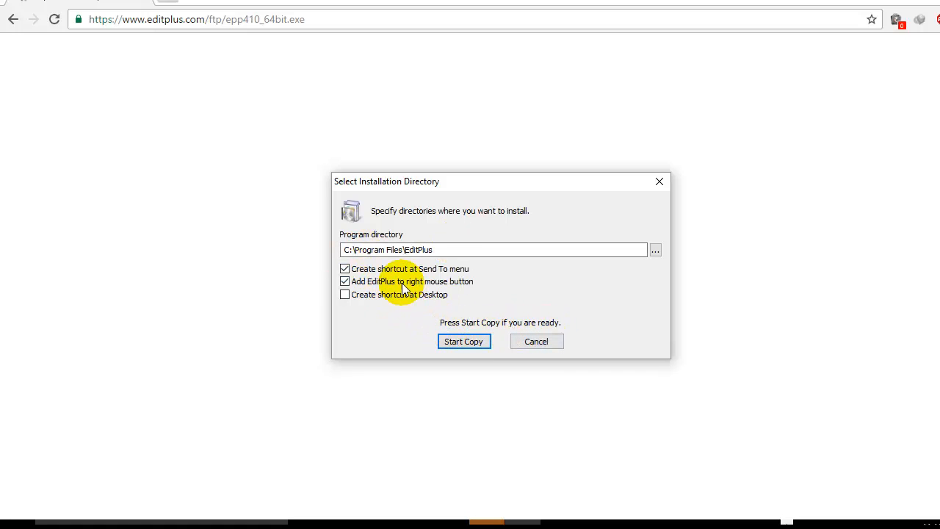
pyautogui.click(464, 340)
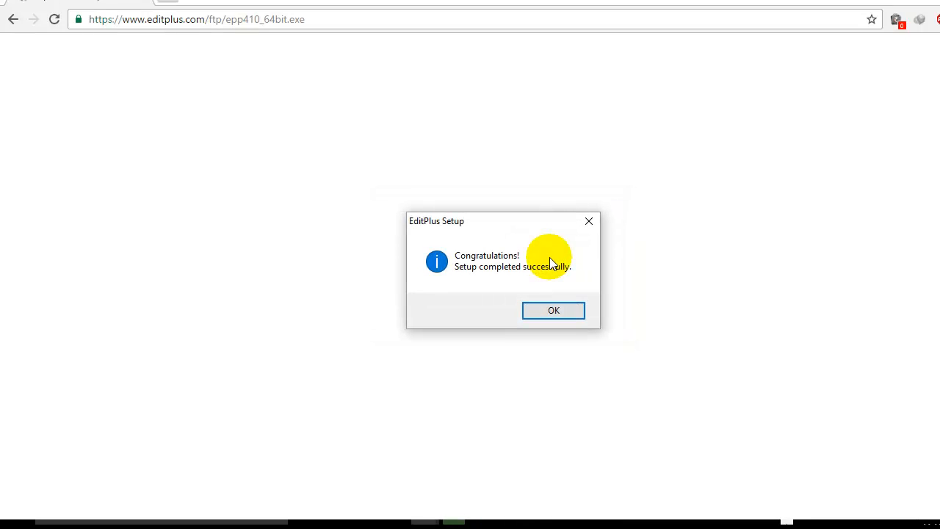
pyautogui.moveTo(414, 282)
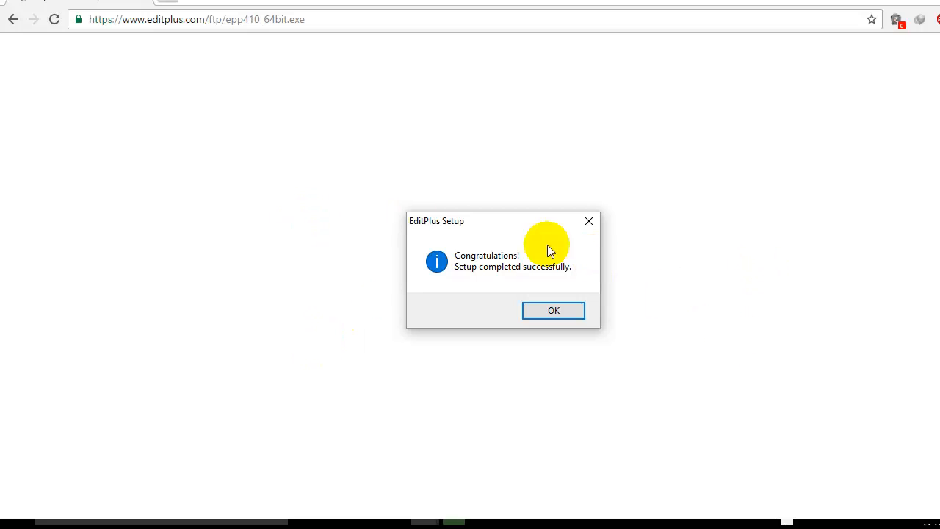
pyautogui.click(553, 310)
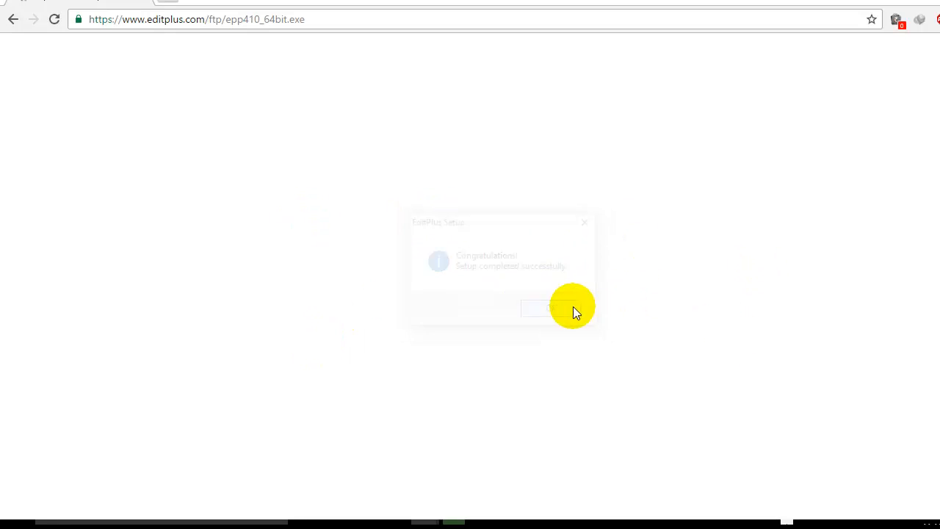
# Search the Start menu for 'editplus' to get its run command
pyautogui.click(546, 308)
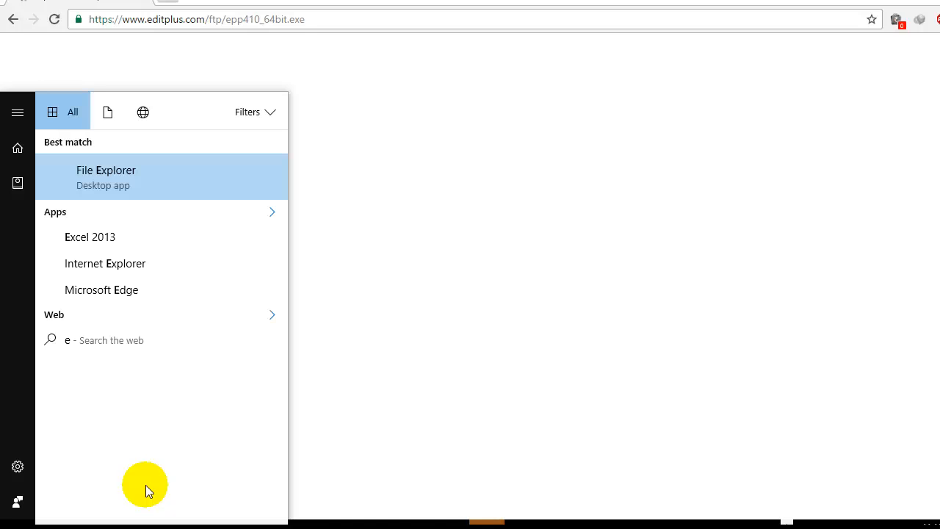
pyautogui.write('editplus')
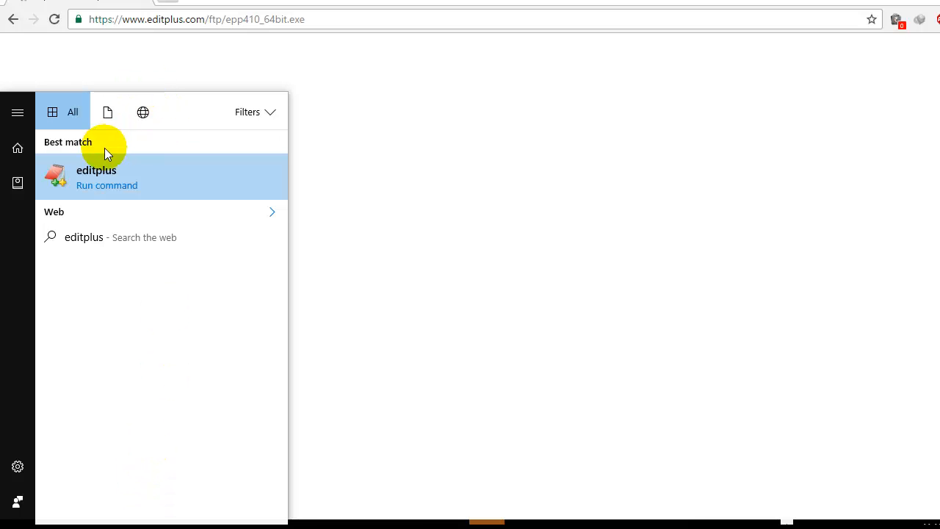
pyautogui.moveTo(882, 138)
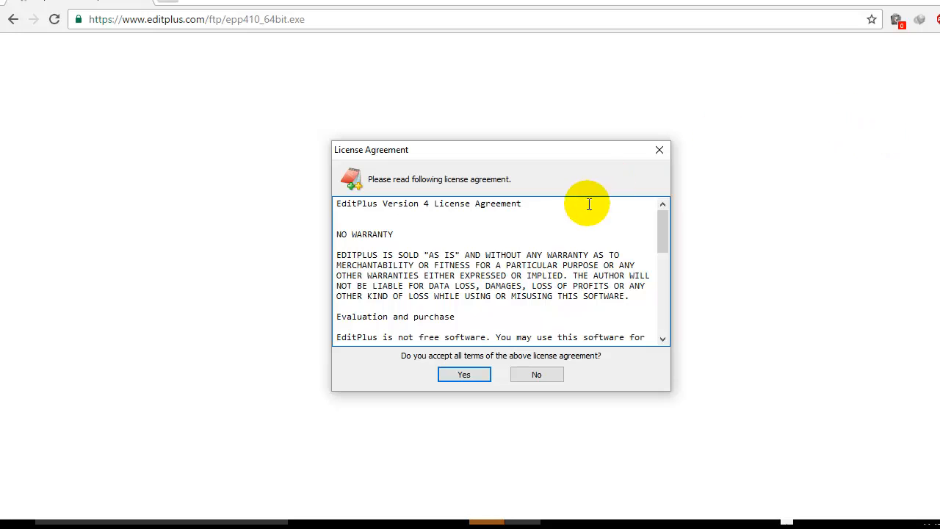
pyautogui.moveTo(256, 83)
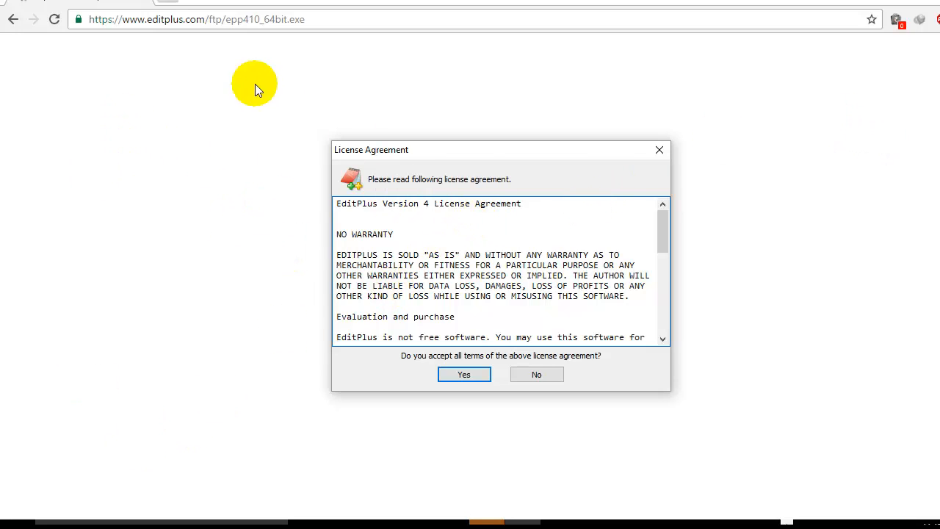
pyautogui.moveTo(237, 283)
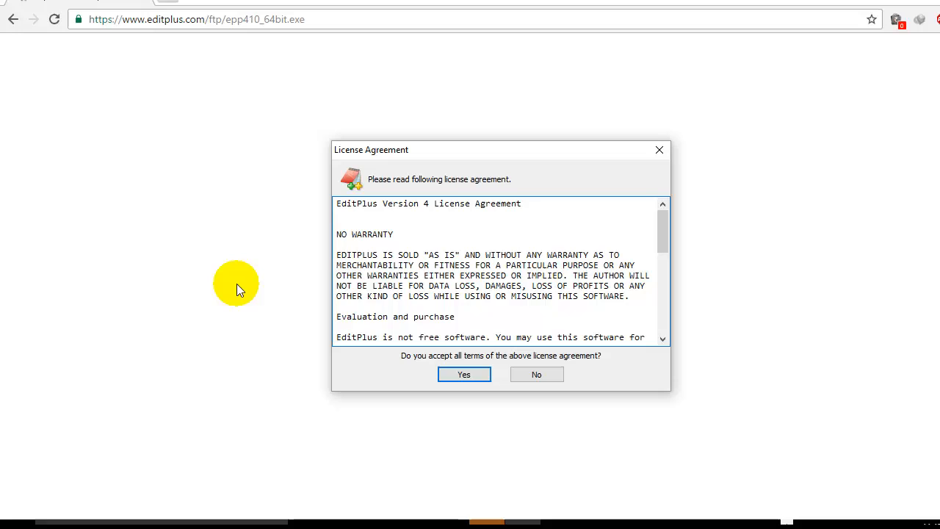
# Agree to the licence, keep default settings folders, choose Trial and accept the evaluation terms
pyautogui.click(465, 374)
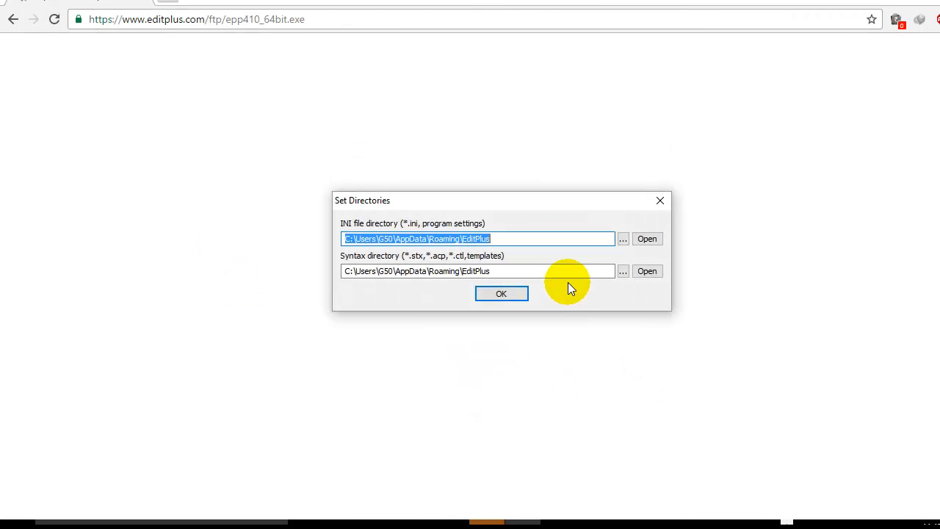
pyautogui.moveTo(727, 263)
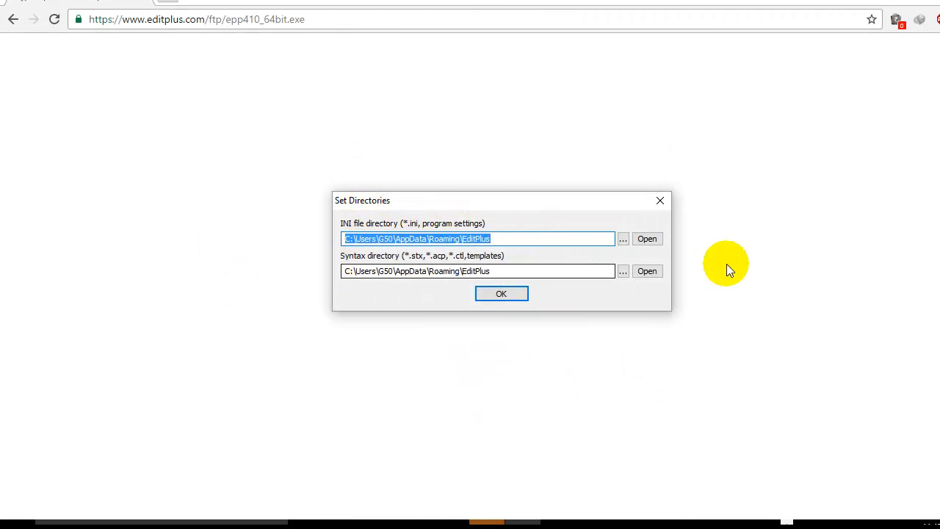
pyautogui.click(501, 294)
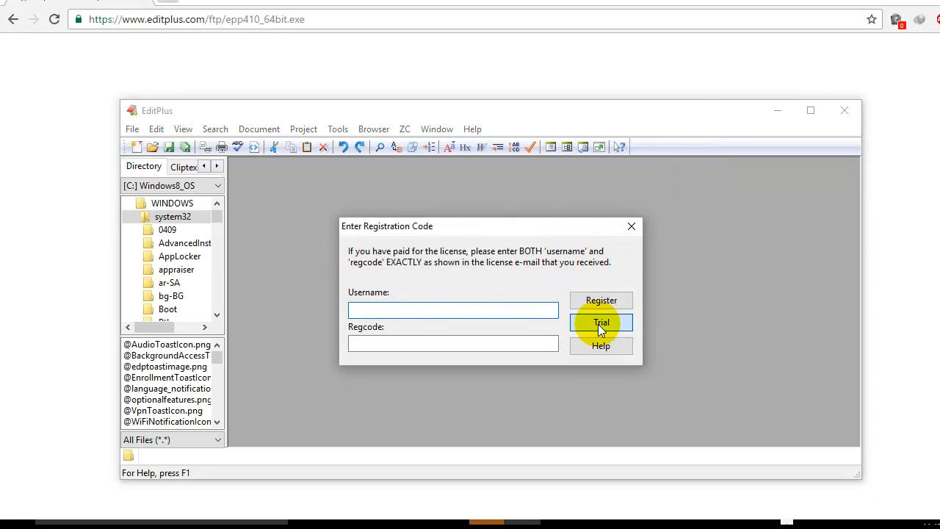
pyautogui.click(601, 323)
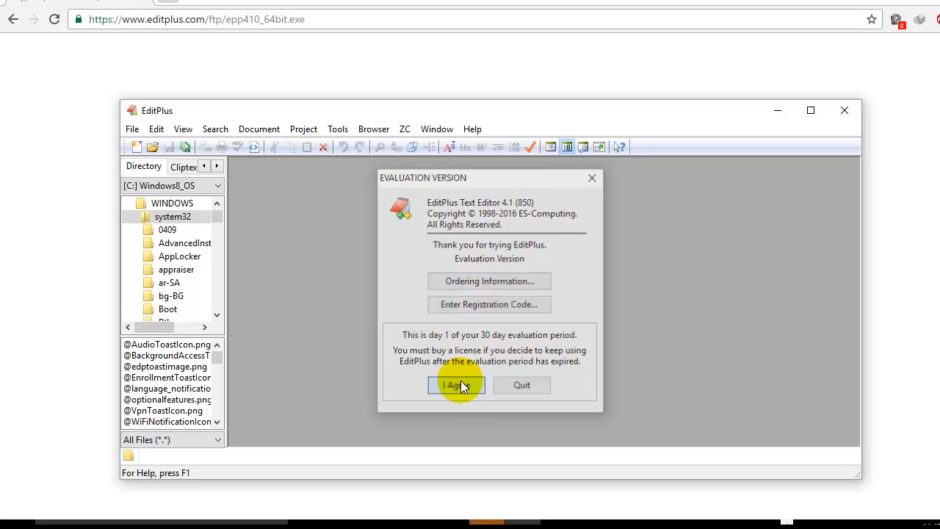
pyautogui.click(455, 385)
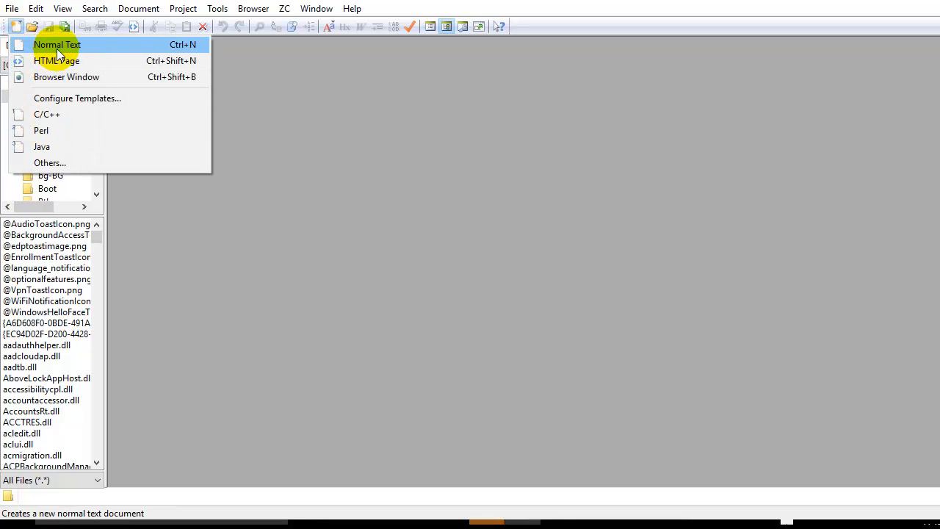
# Create a new Normal Text document, Untitled1
pyautogui.click(55, 44)
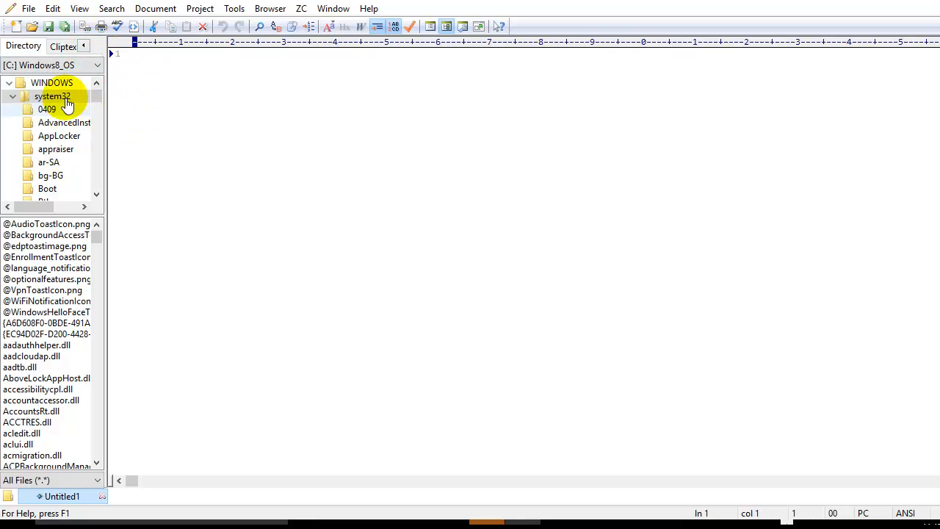
pyautogui.click(80, 9)
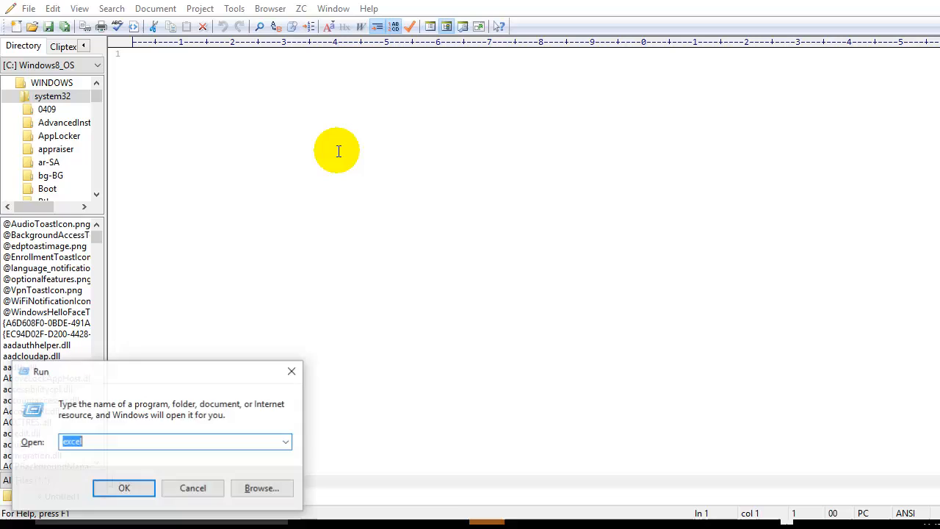
# Launch Excel, close the leftover EditPlus Setup window and start a blank workbook
pyautogui.click(123, 488)
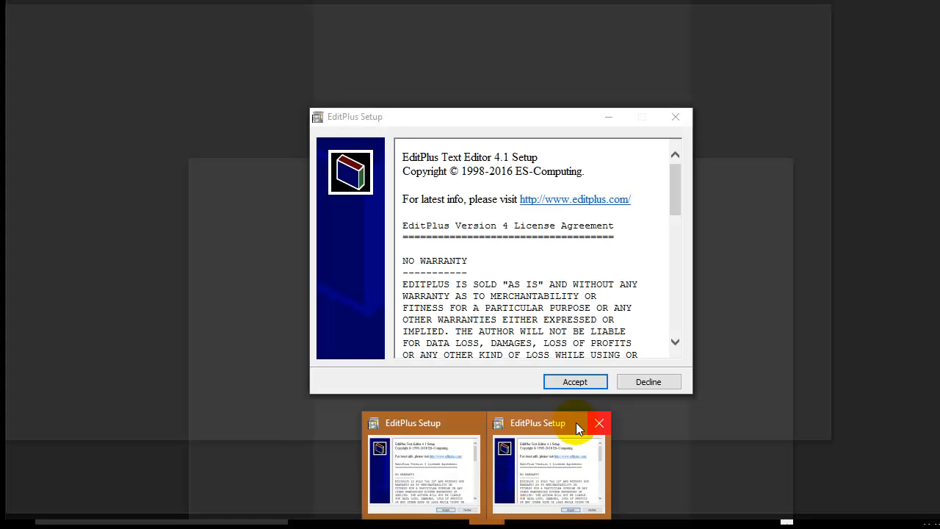
pyautogui.click(600, 424)
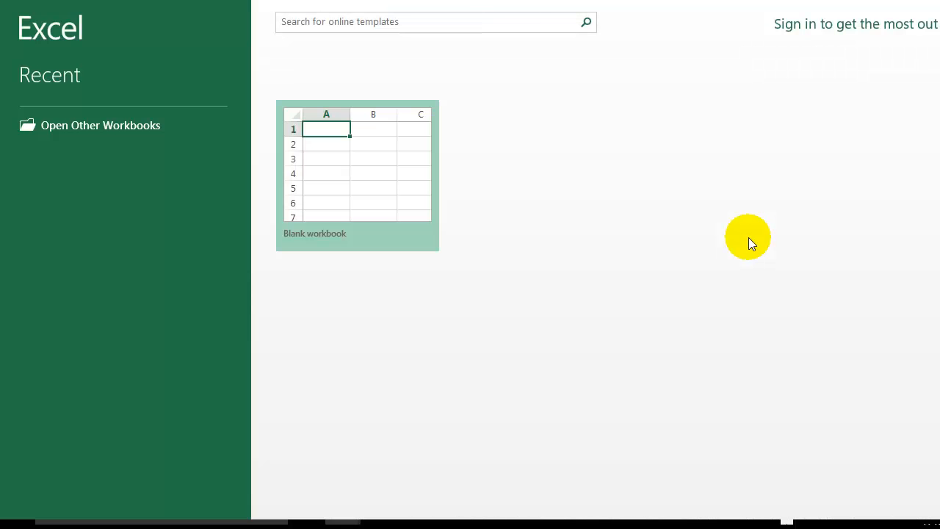
pyautogui.moveTo(494, 179)
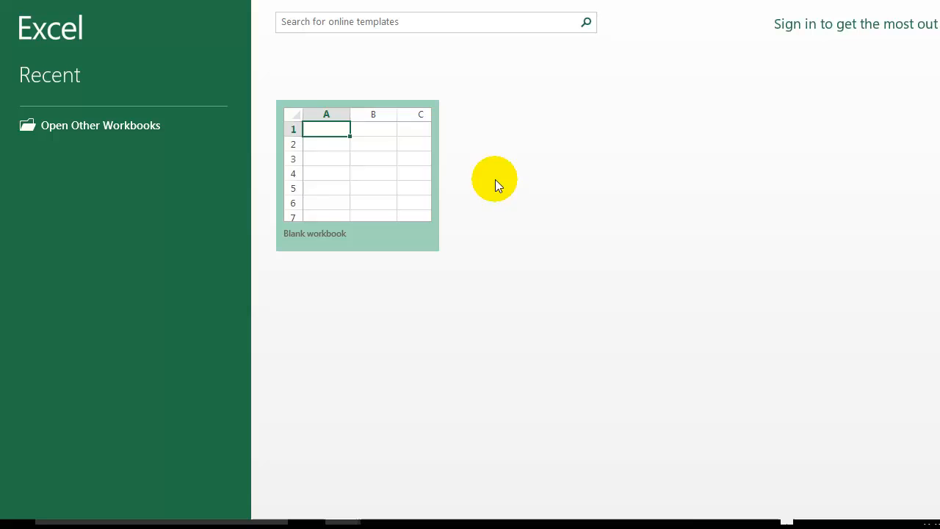
pyautogui.click(357, 175)
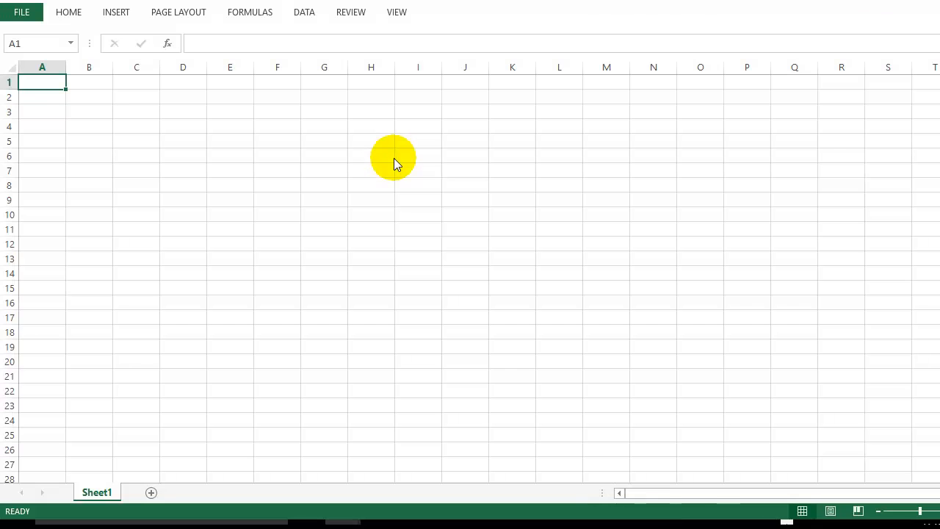
pyautogui.click(371, 155)
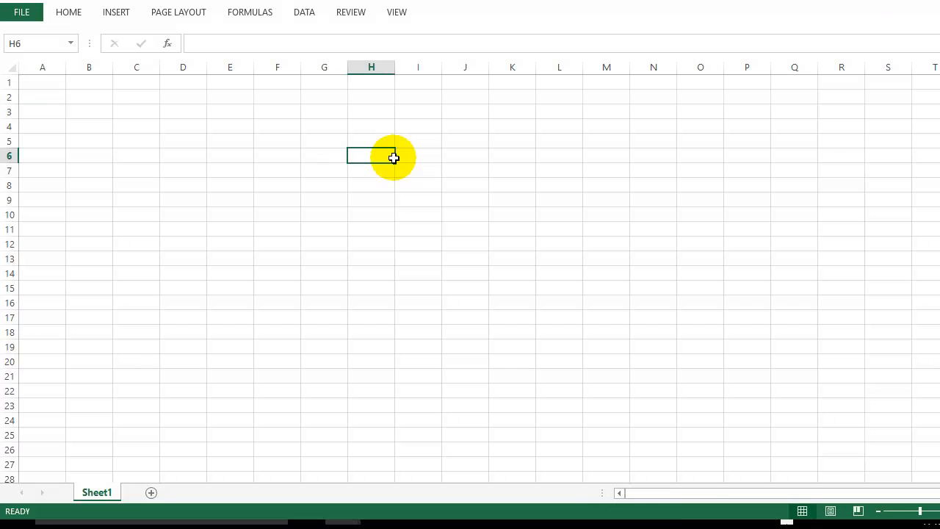
# Enter Sno, Monday, Tuesday in A1:C1 and fill the day series across to column I
pyautogui.write('Sno')
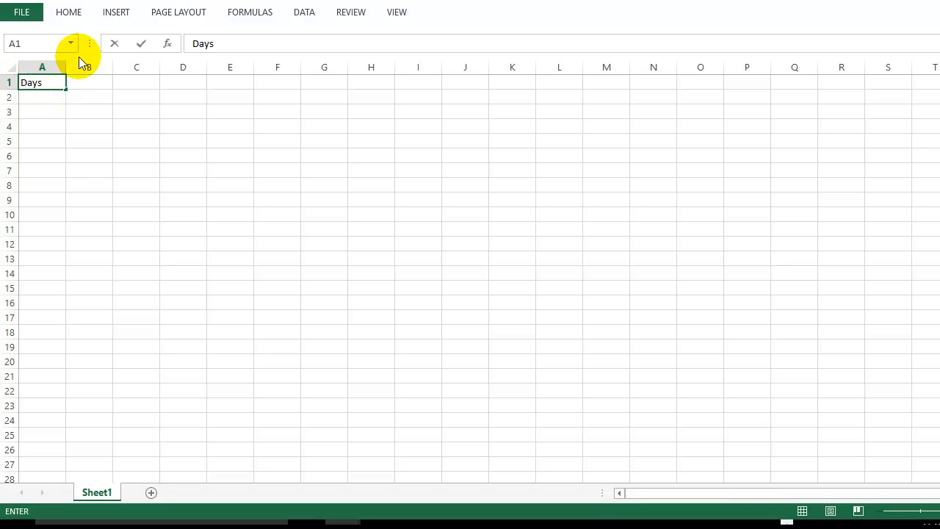
pyautogui.write('Monday')
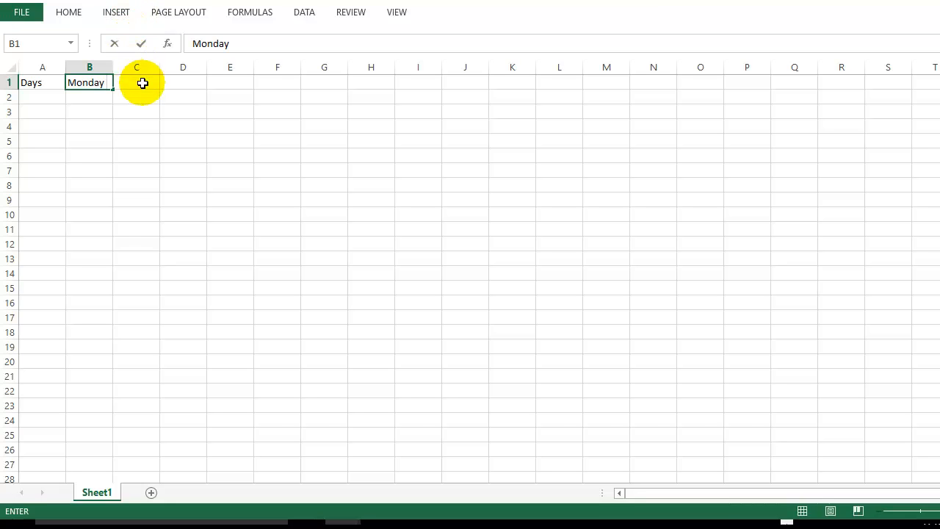
pyautogui.write('Tuesday')
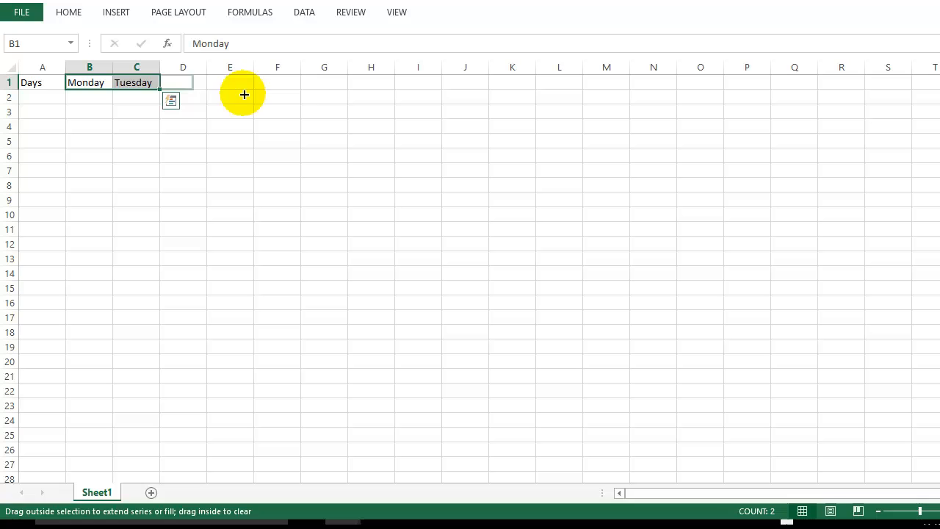
pyautogui.moveTo(184, 83); pyautogui.dragTo(371, 82)
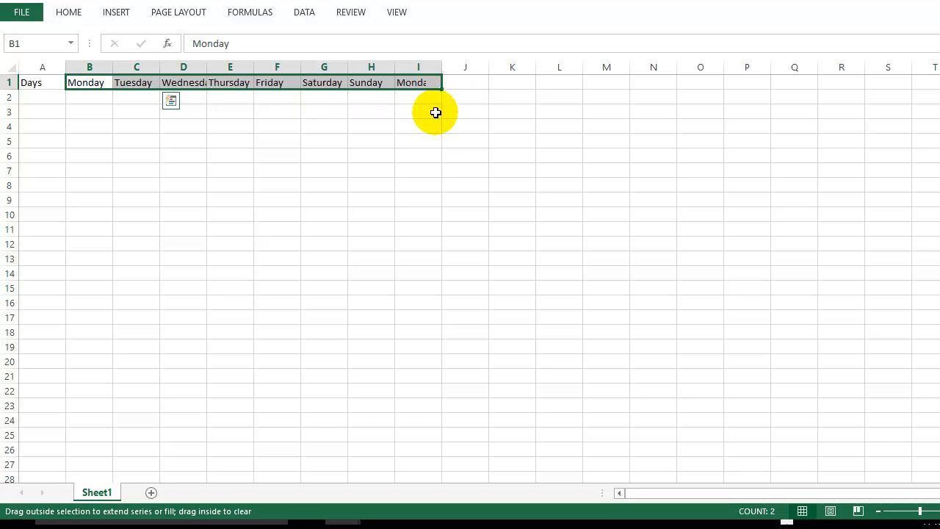
# Select the row 1 day names and bring up the context menu to copy them
pyautogui.click(417, 141)
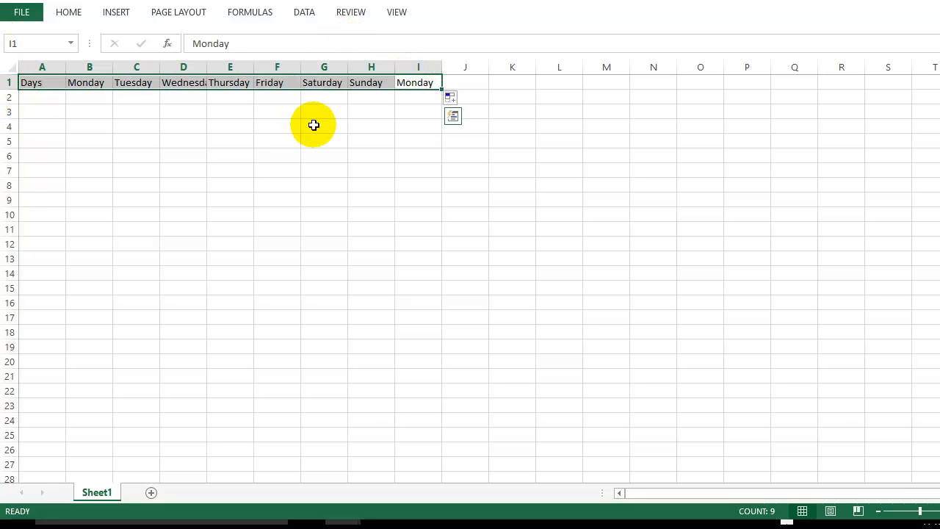
pyautogui.click(463, 97)
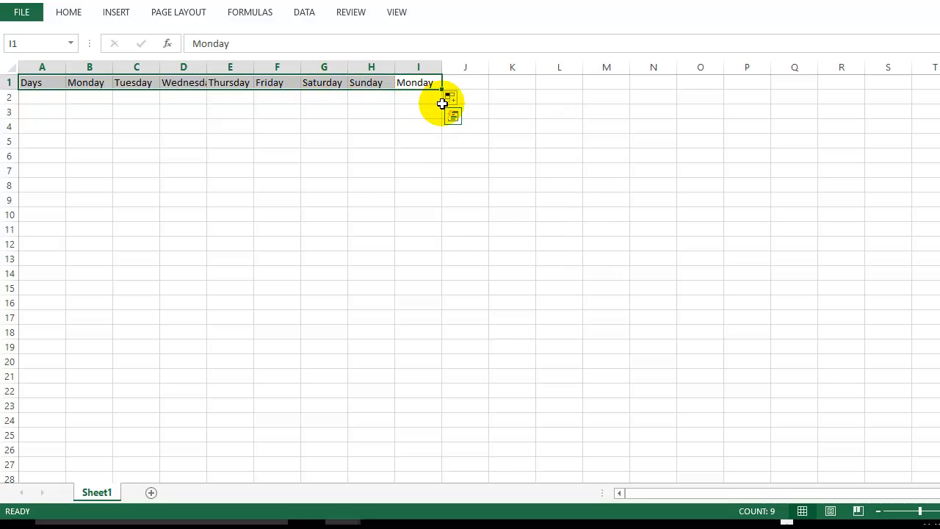
pyautogui.rightClick(418, 82)
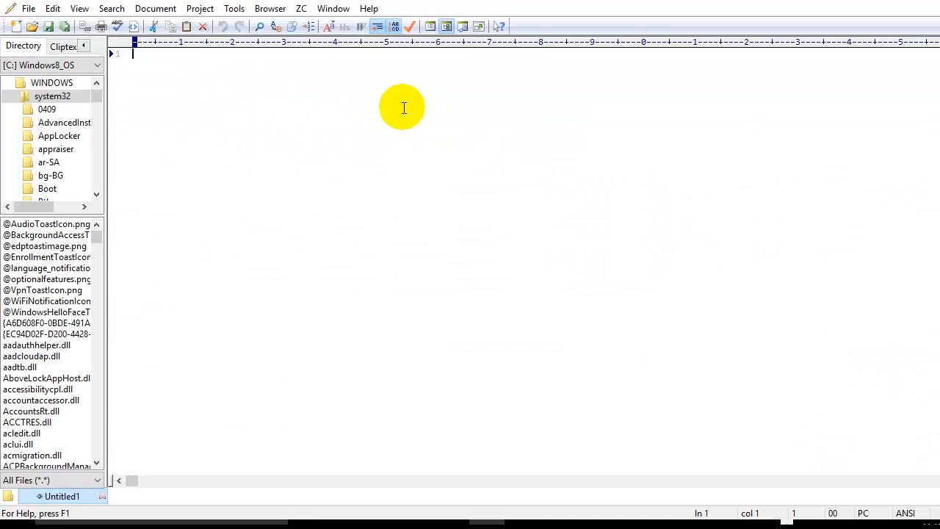
pyautogui.moveTo(441, 103)
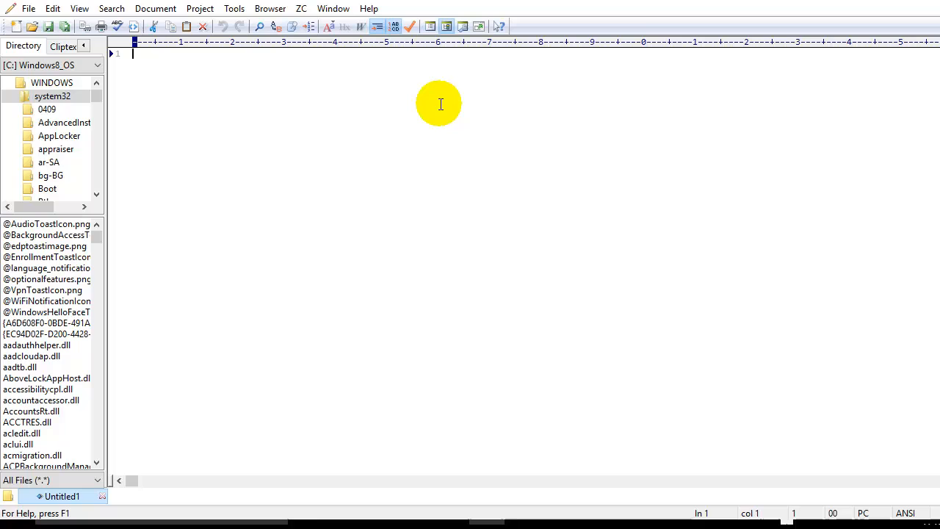
pyautogui.moveTo(426, 105)
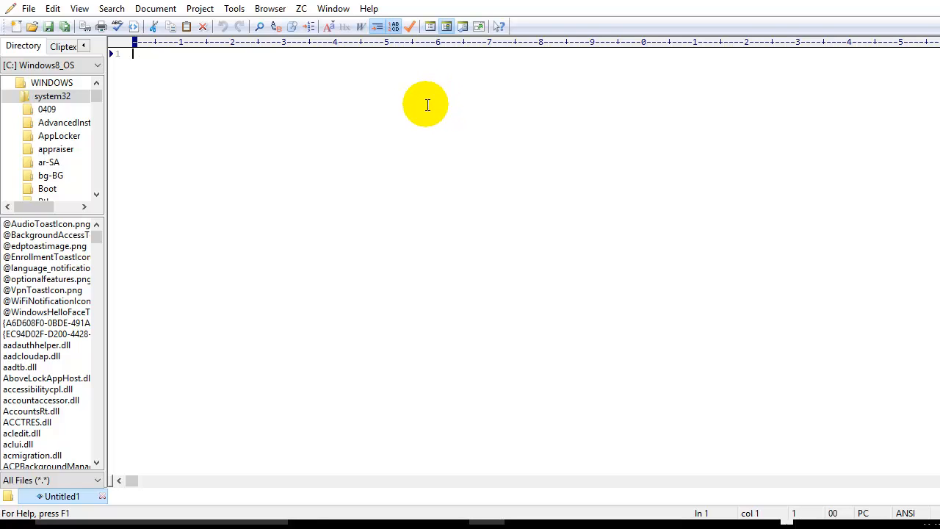
# Paste the copied Excel row of tab-separated day names (Days, Monday…Sunday, Monday) into Untitled1
pyautogui.write('Days\tMonday\tTuesday\tWednesday\tThursday\tFriday\tSaturday\tSunday\tMonday')
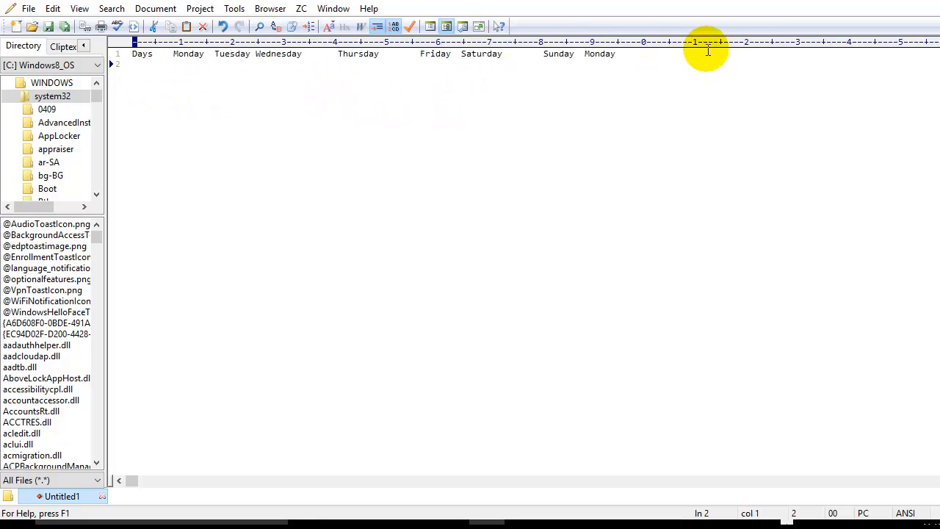
pyautogui.moveTo(312, 223)
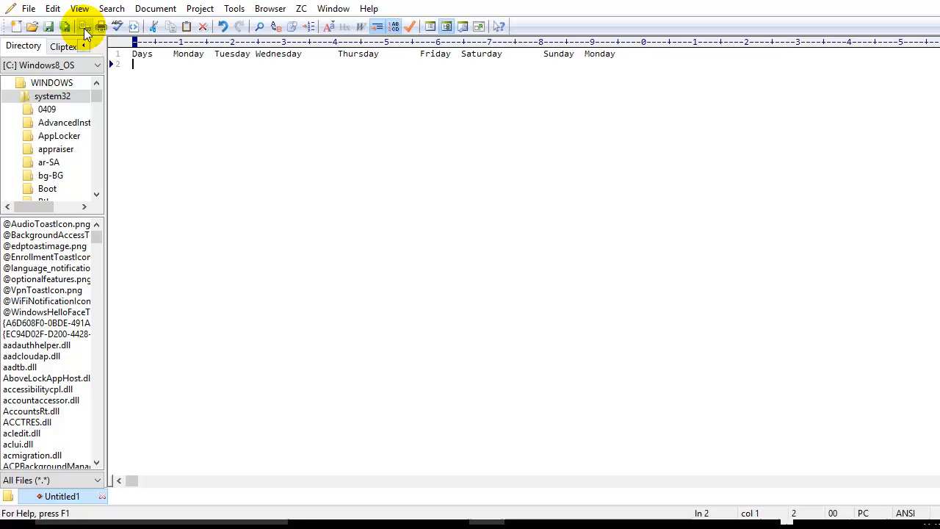
# Configure Replace with Find what \t, Replace with \n and Regular expression enabled
pyautogui.click(112, 9)
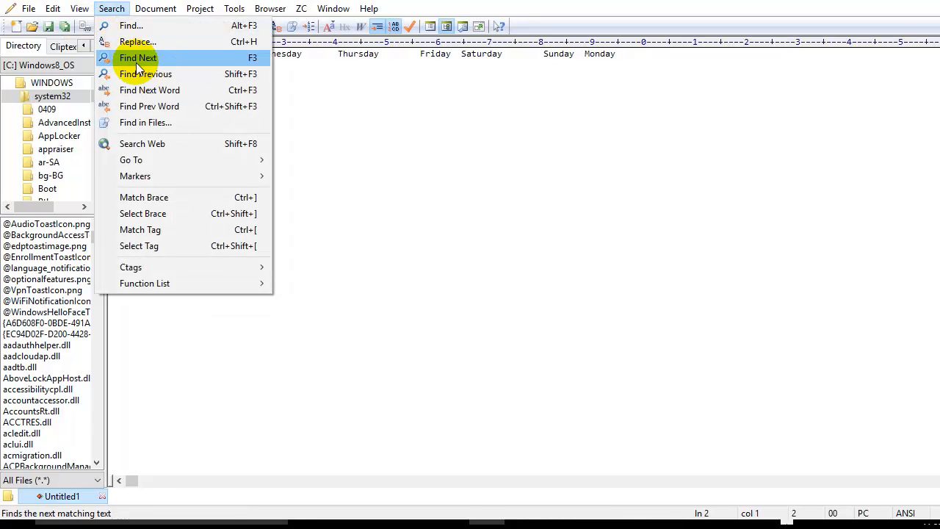
pyautogui.moveTo(137, 42)
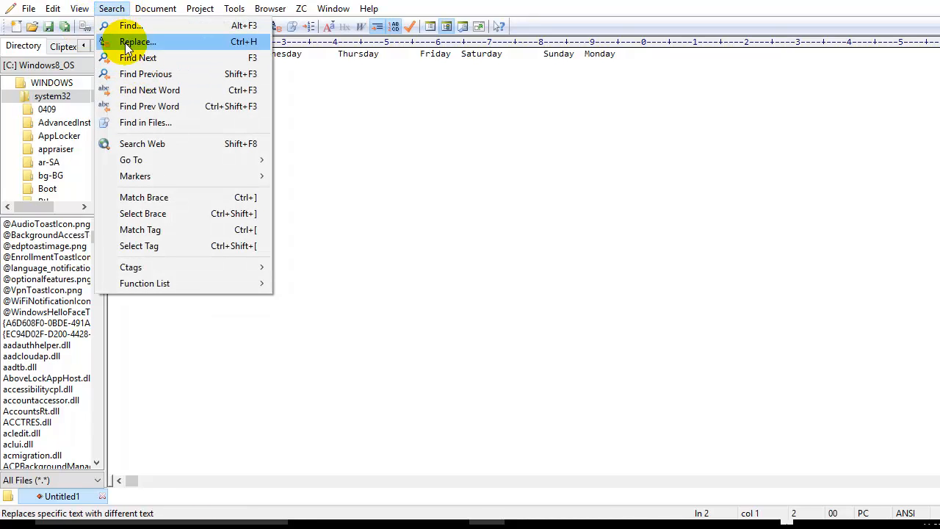
pyautogui.click(137, 41)
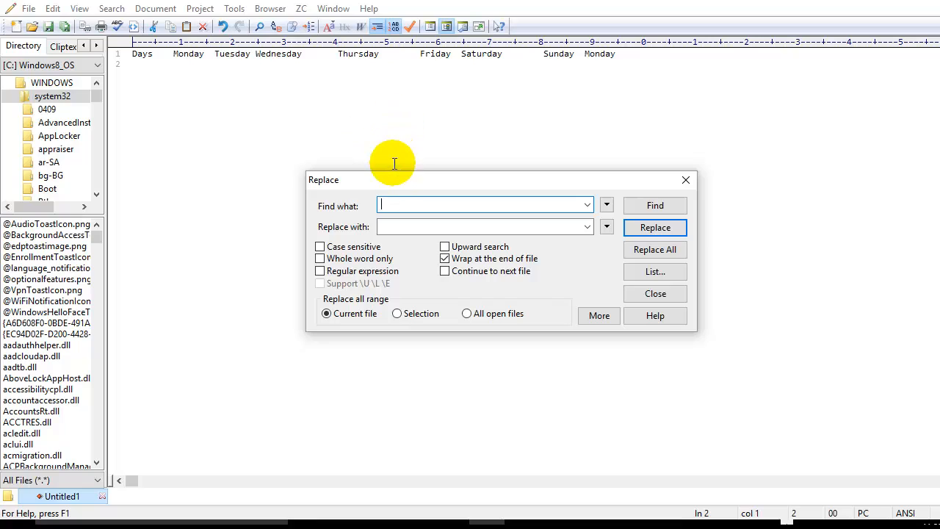
pyautogui.moveTo(394, 154)
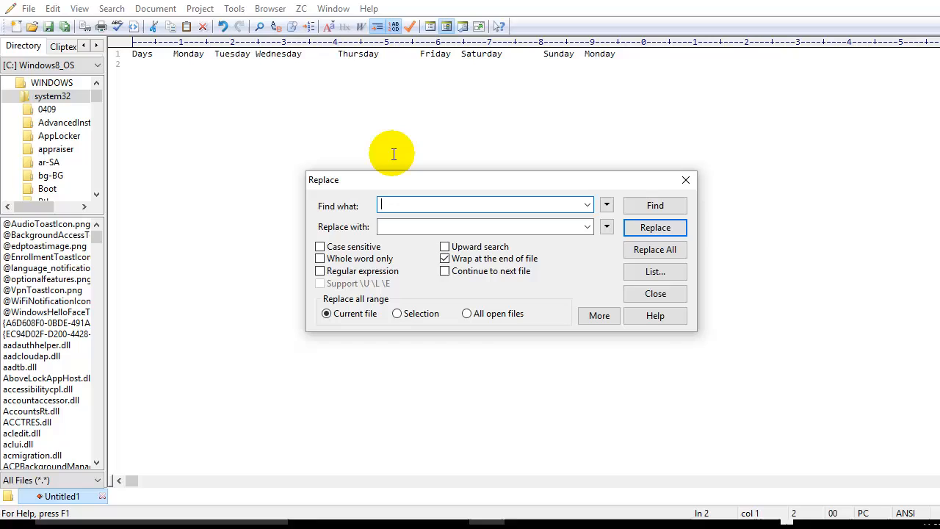
pyautogui.write('\\t')
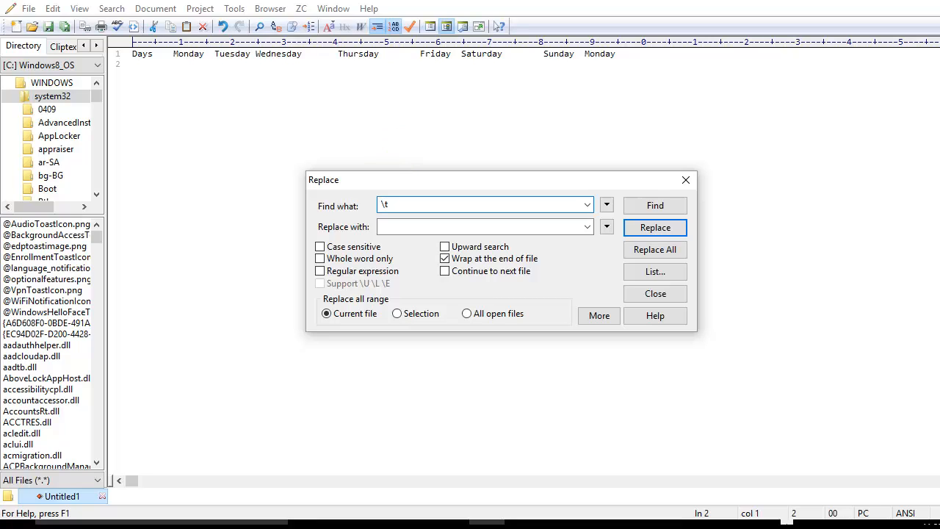
pyautogui.click(482, 226)
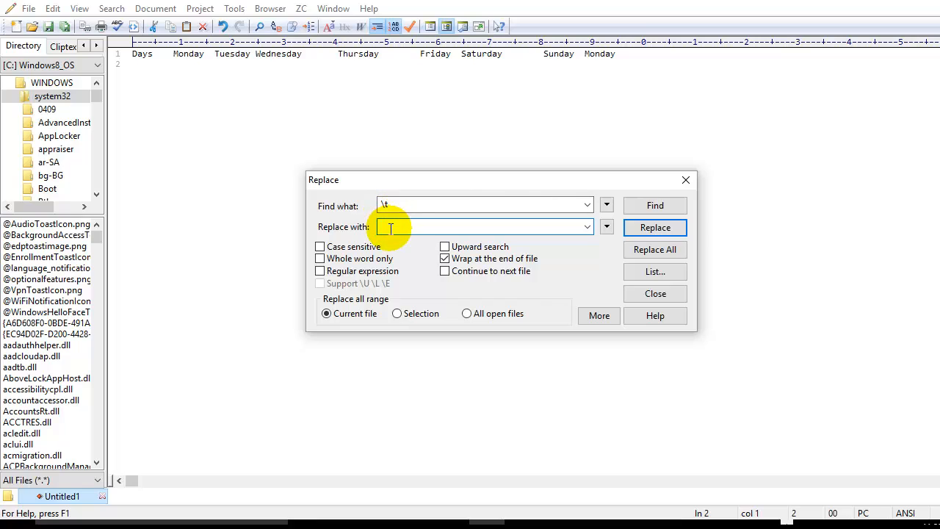
pyautogui.write('\\n')
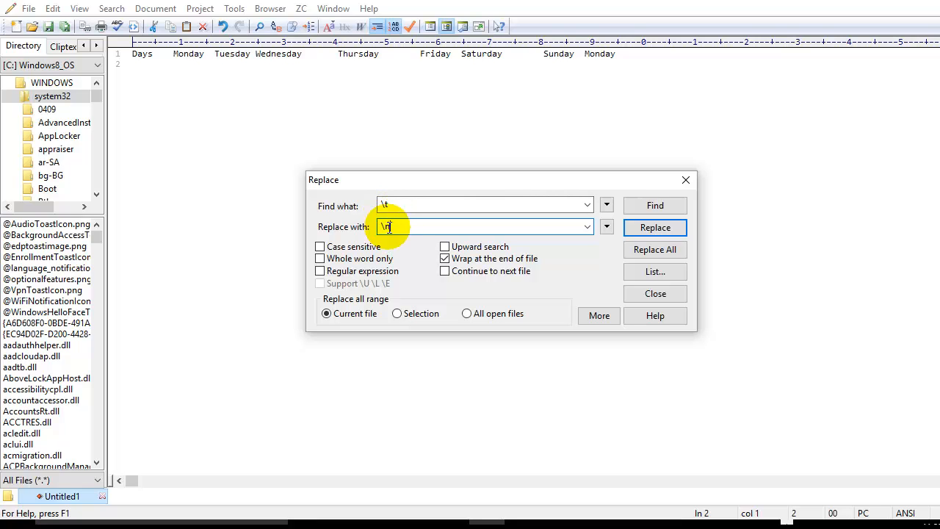
pyautogui.click(655, 206)
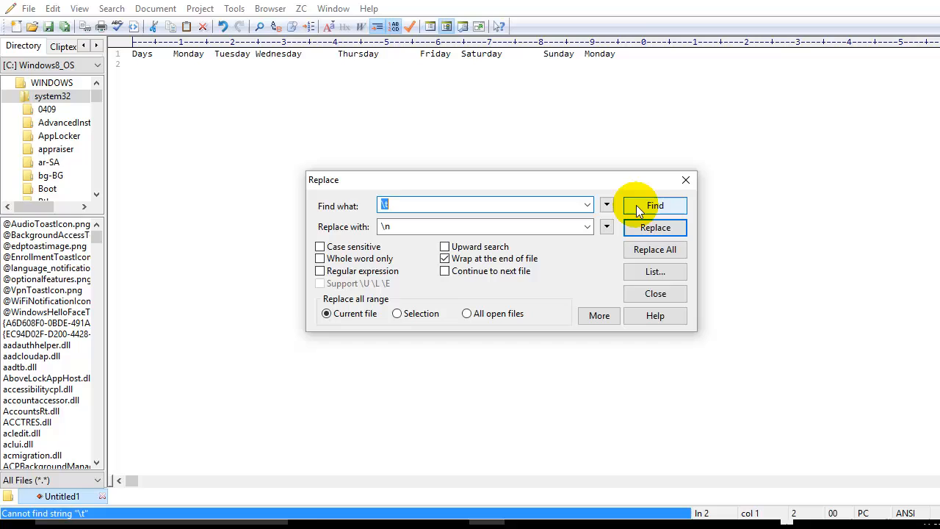
pyautogui.moveTo(580, 247)
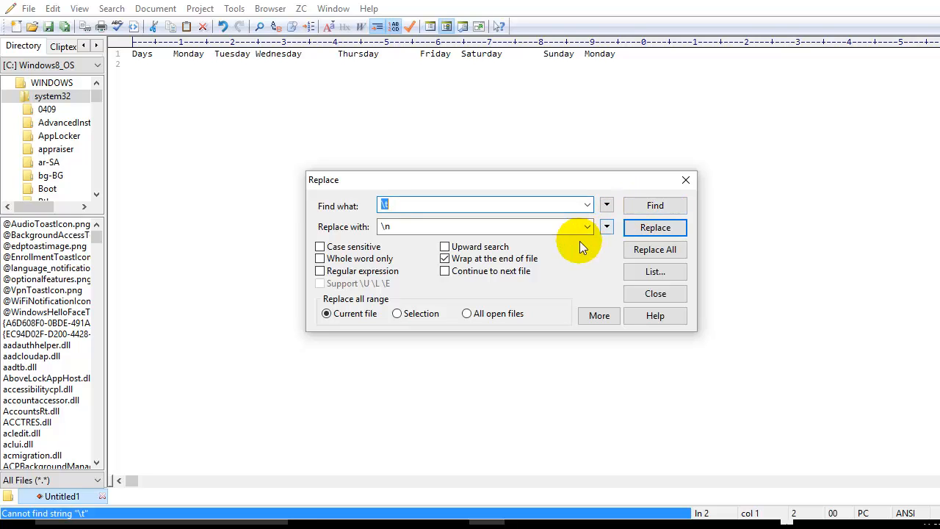
pyautogui.click(321, 270)
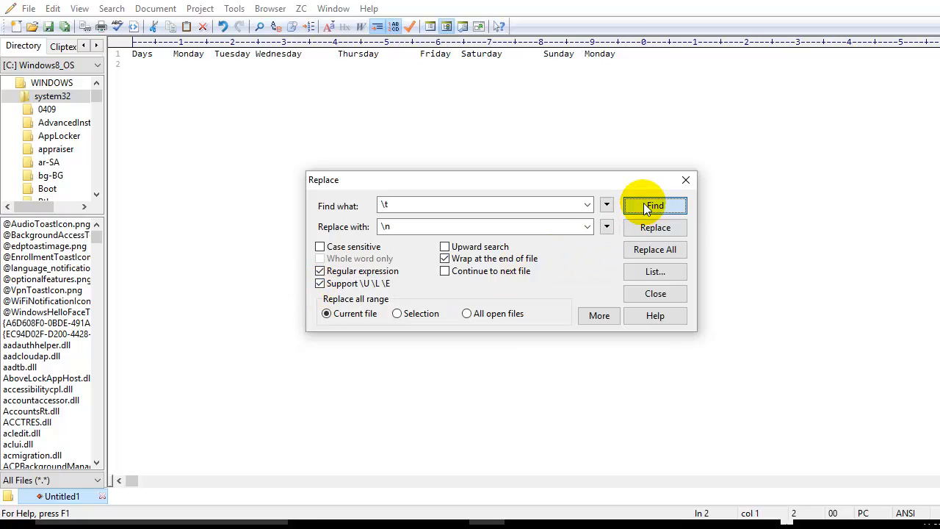
# Step through a few tab matches, then Replace All so each day name sits on its own line
pyautogui.click(655, 205)
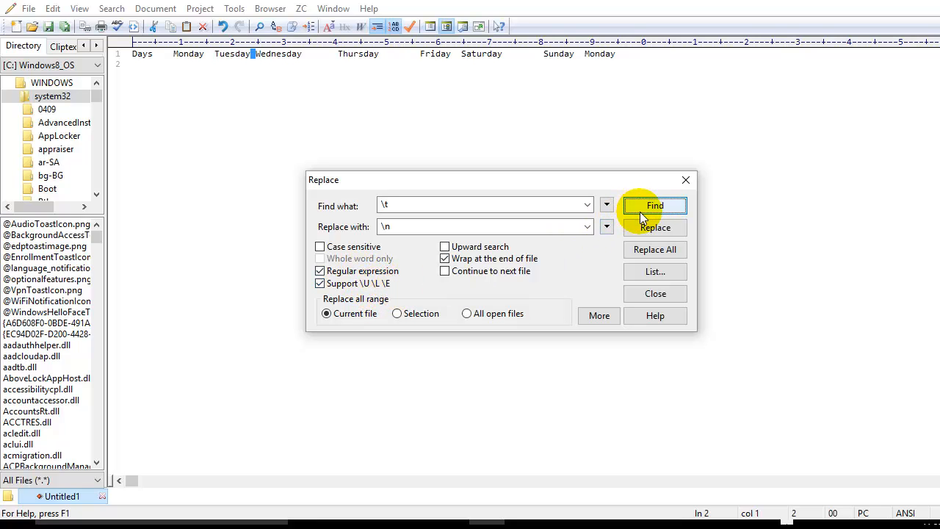
pyautogui.click(653, 206)
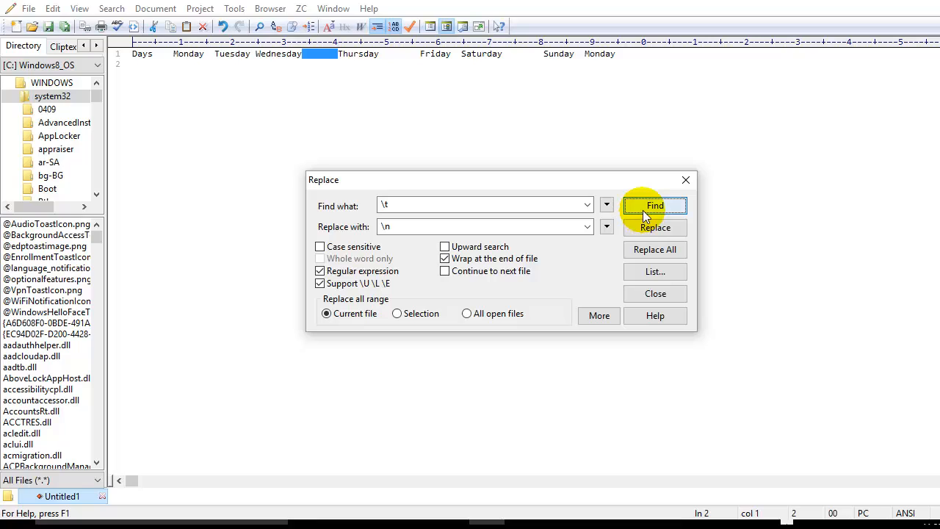
pyautogui.click(654, 206)
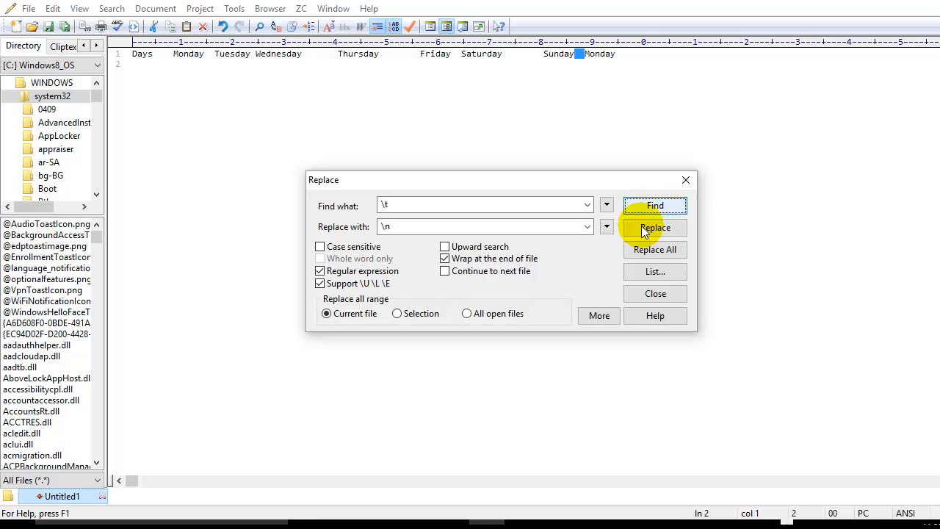
pyautogui.moveTo(655, 250)
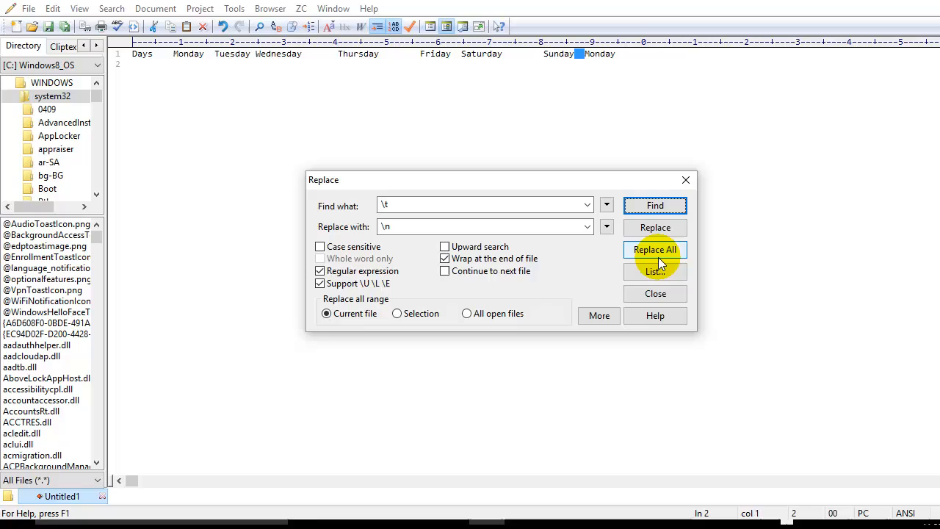
pyautogui.click(655, 250)
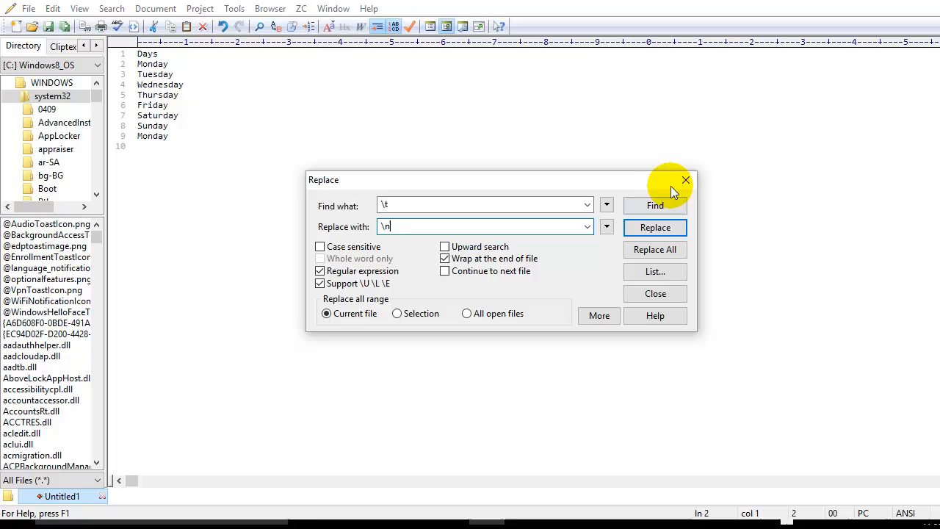
pyautogui.moveTo(685, 179)
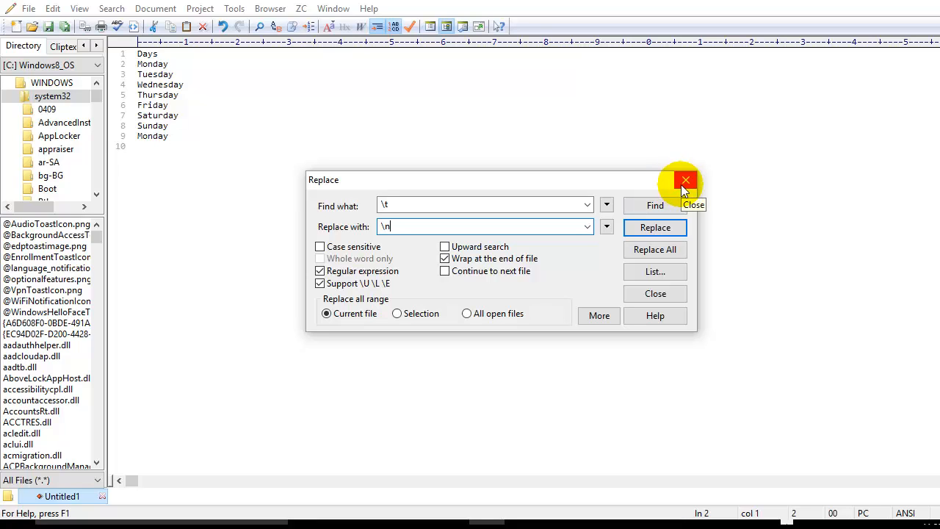
pyautogui.moveTo(652, 206)
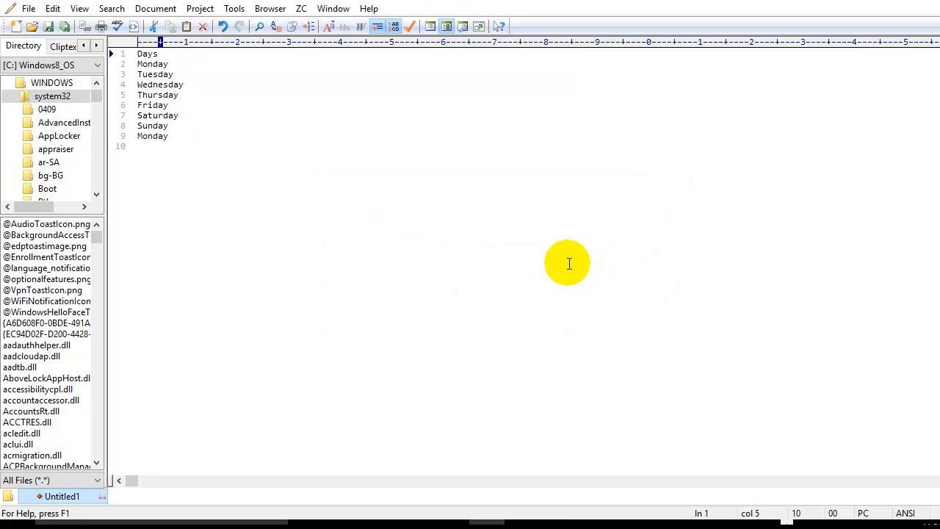
pyautogui.moveTo(226, 184)
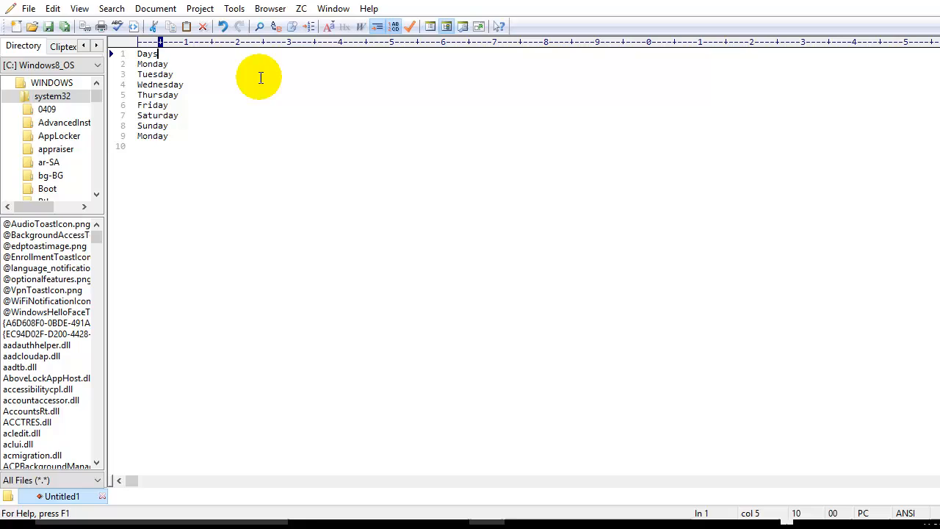
pyautogui.moveTo(261, 53)
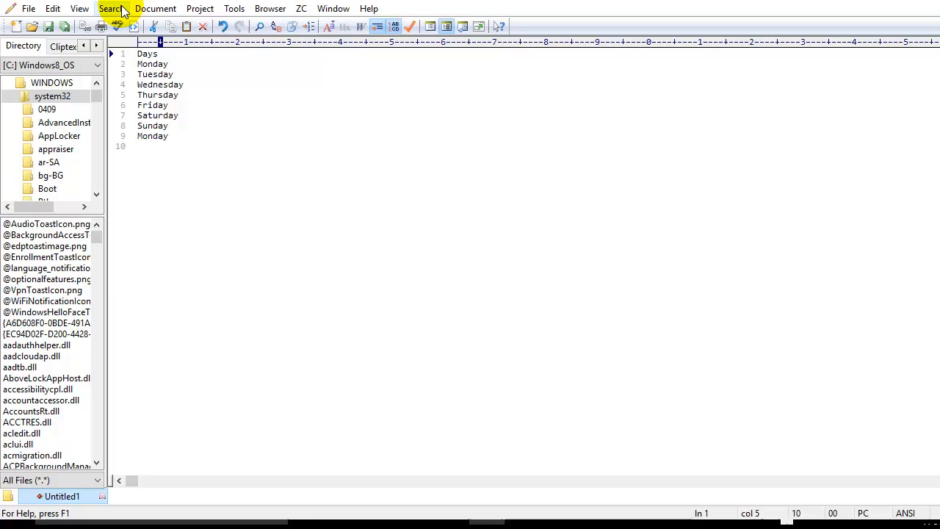
# Reopen Replace set to swap \n for \t and check the first line-break matches
pyautogui.click(111, 9)
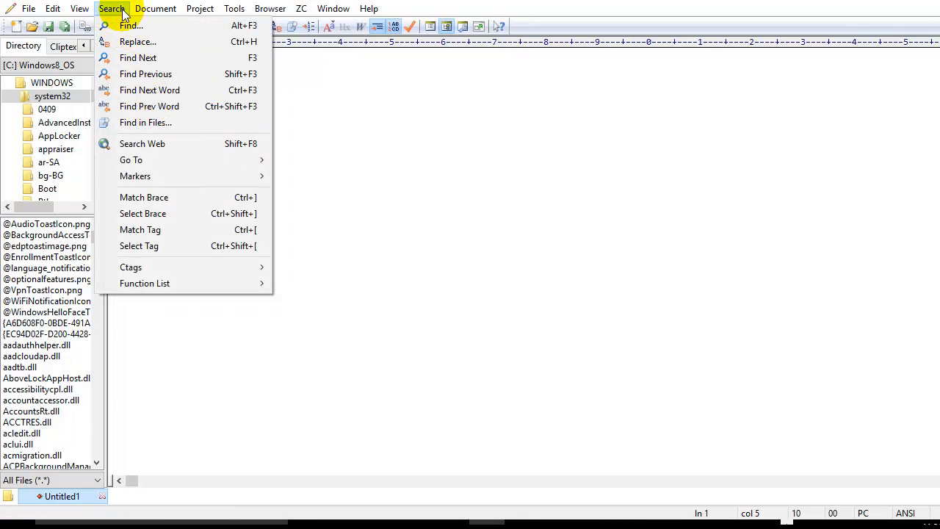
pyautogui.click(138, 41)
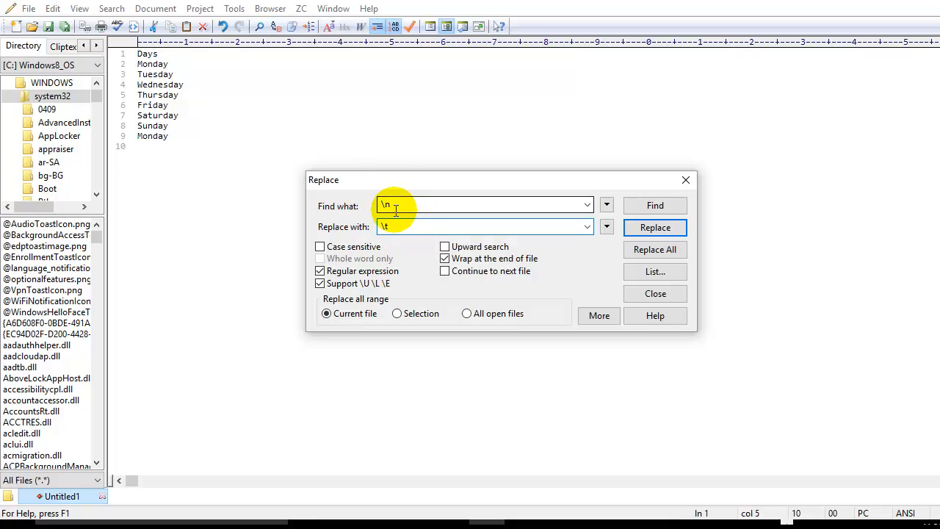
pyautogui.click(656, 206)
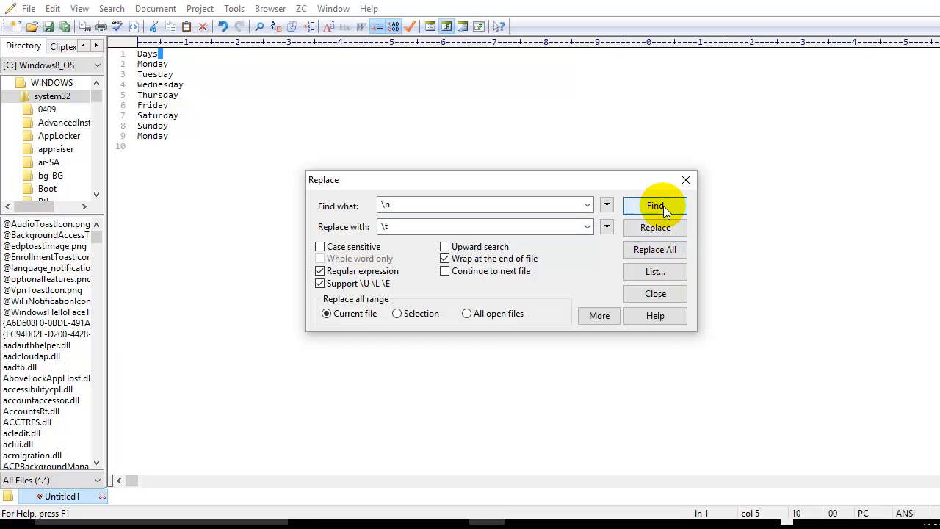
pyautogui.click(655, 206)
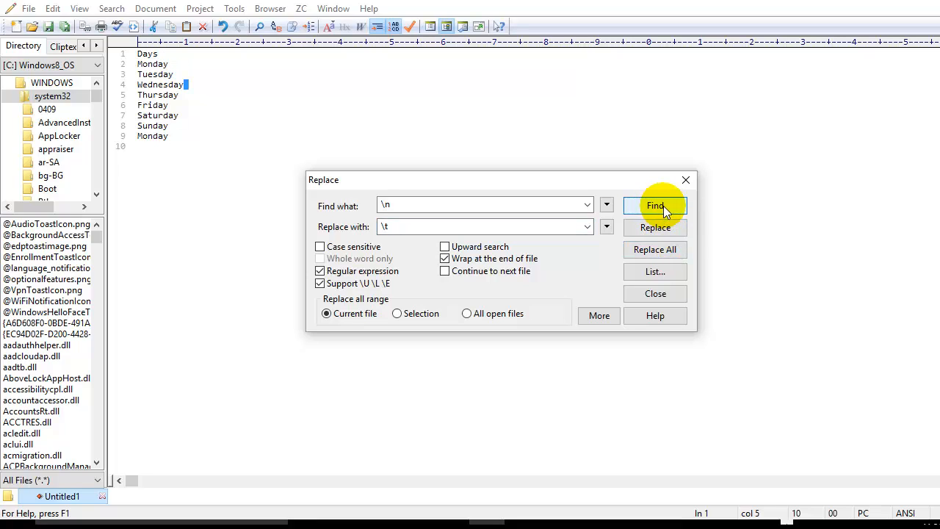
pyautogui.click(656, 206)
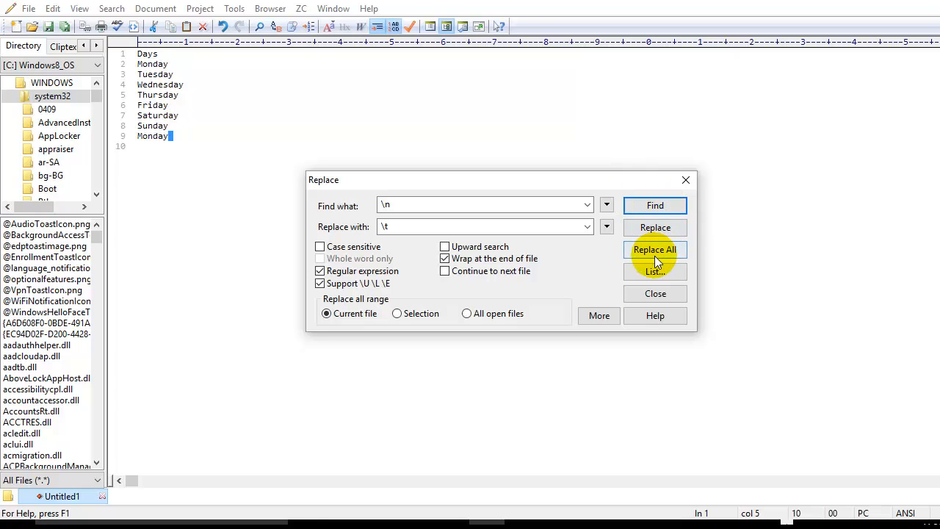
# Replace all line breaks with tabs and select the rejoined row of nine day names
pyautogui.click(655, 249)
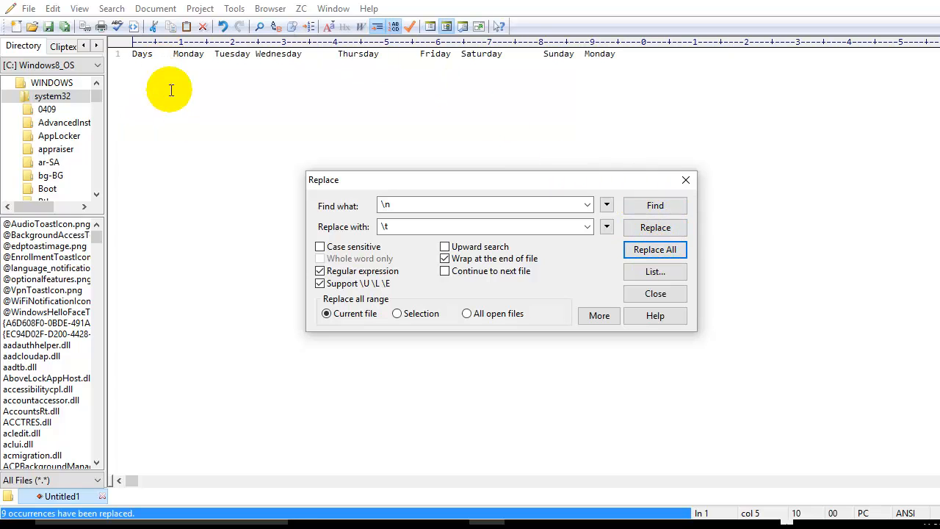
pyautogui.click(653, 250)
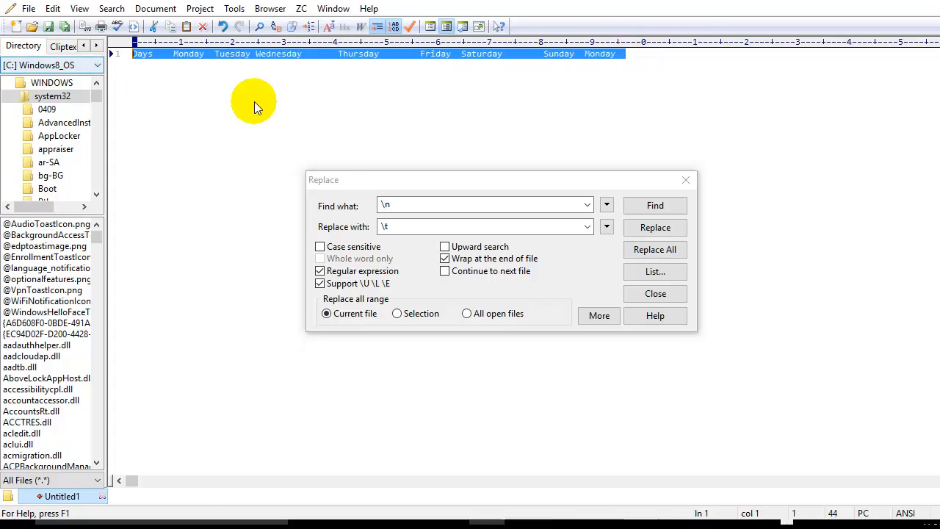
pyautogui.moveTo(291, 141)
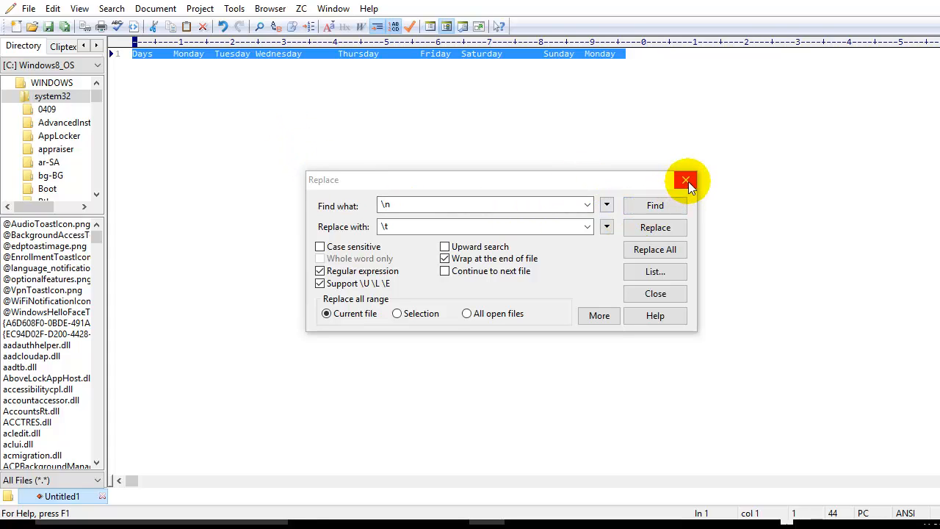
# Close the Replace dialog, leaving the single tab-separated row selected
pyautogui.click(685, 179)
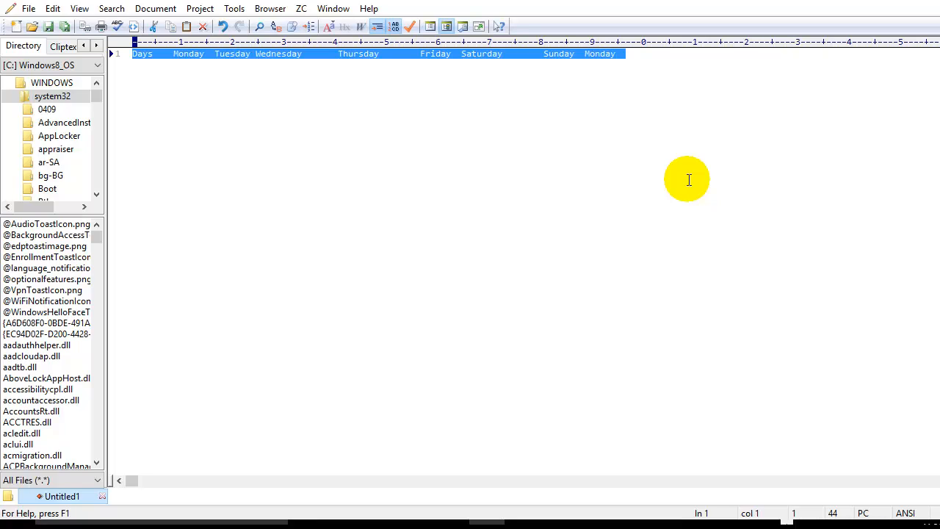
pyautogui.moveTo(684, 176)
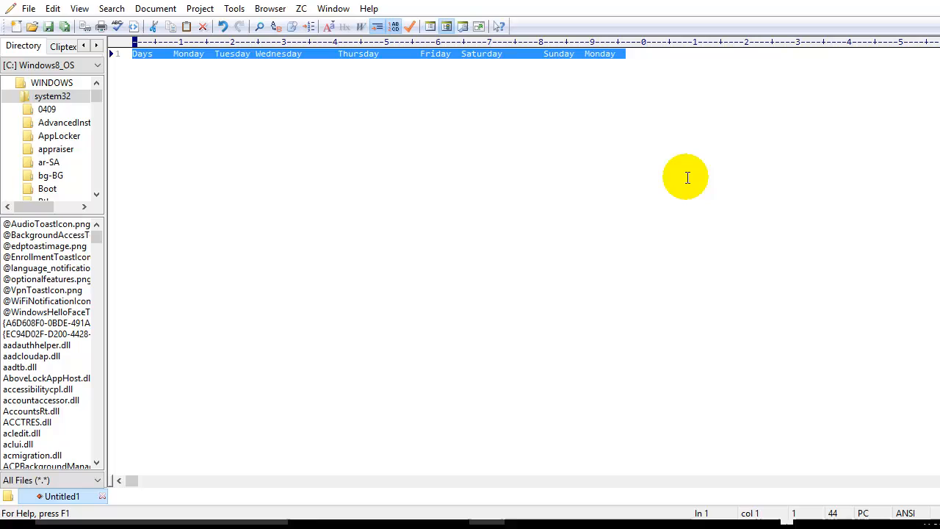